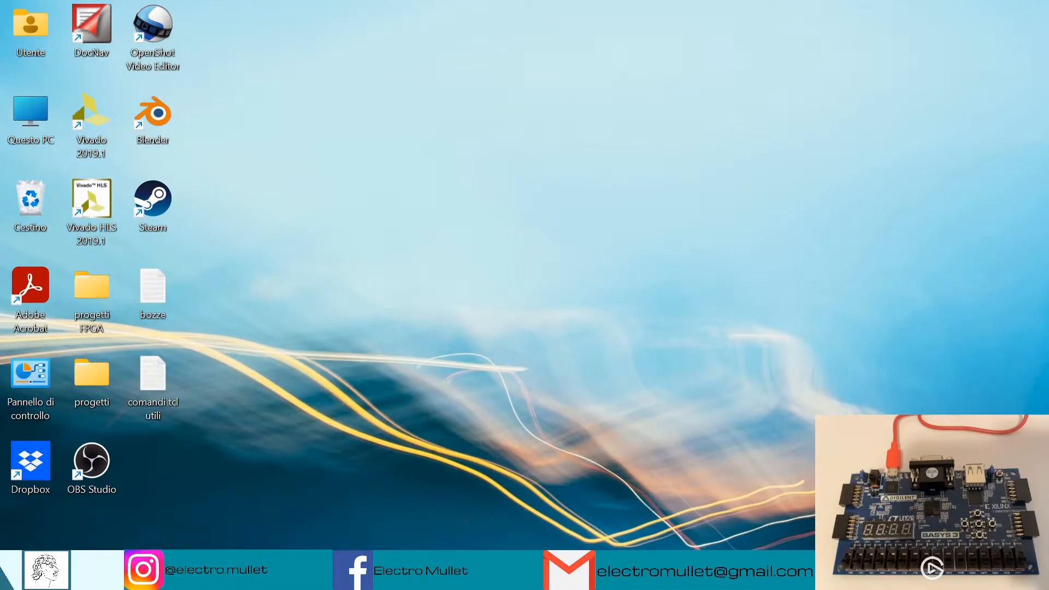
- Start the New Project wizard, name the project CASE_WHEN_ and keep the RTL project type
click(83, 219)
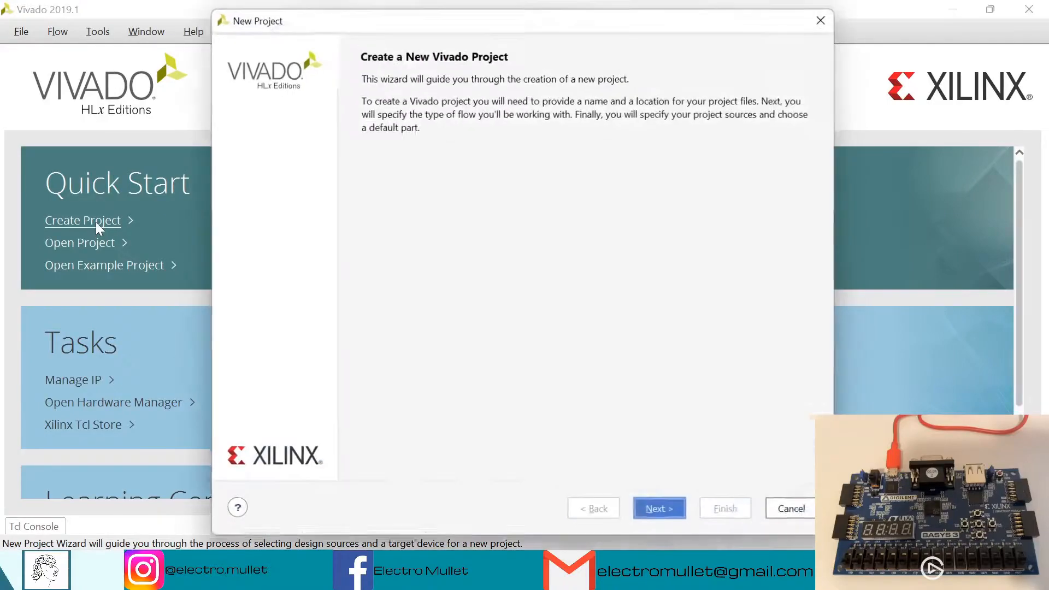
click(658, 508)
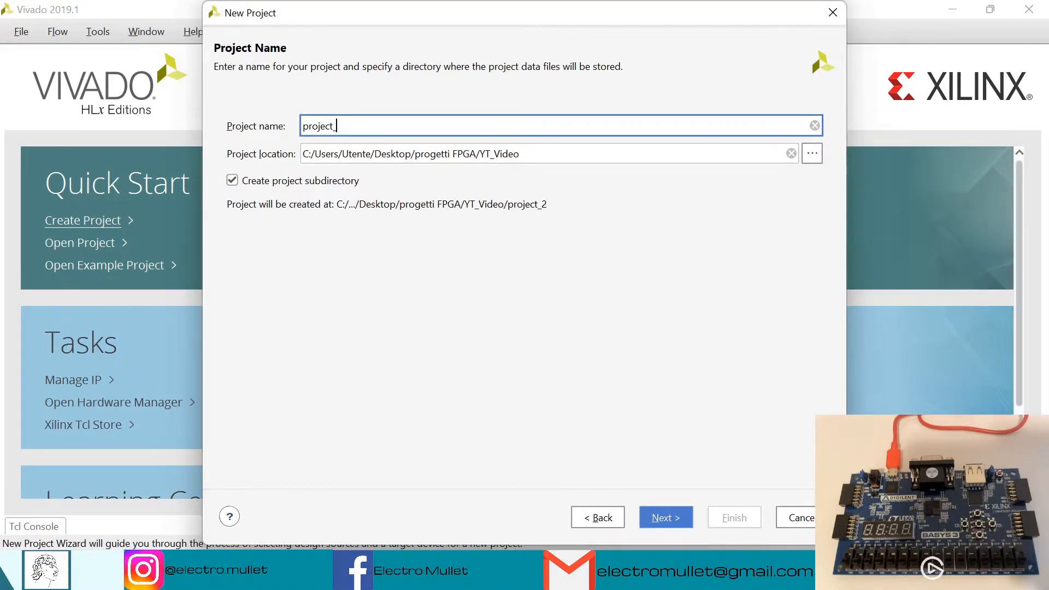
text(CASE_WHEN_)
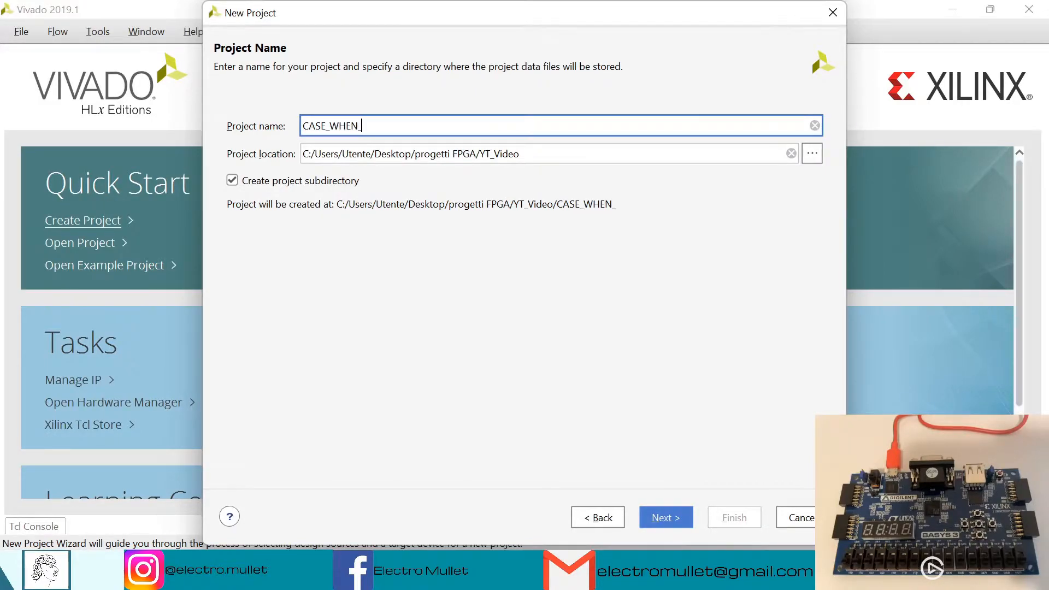
click(664, 517)
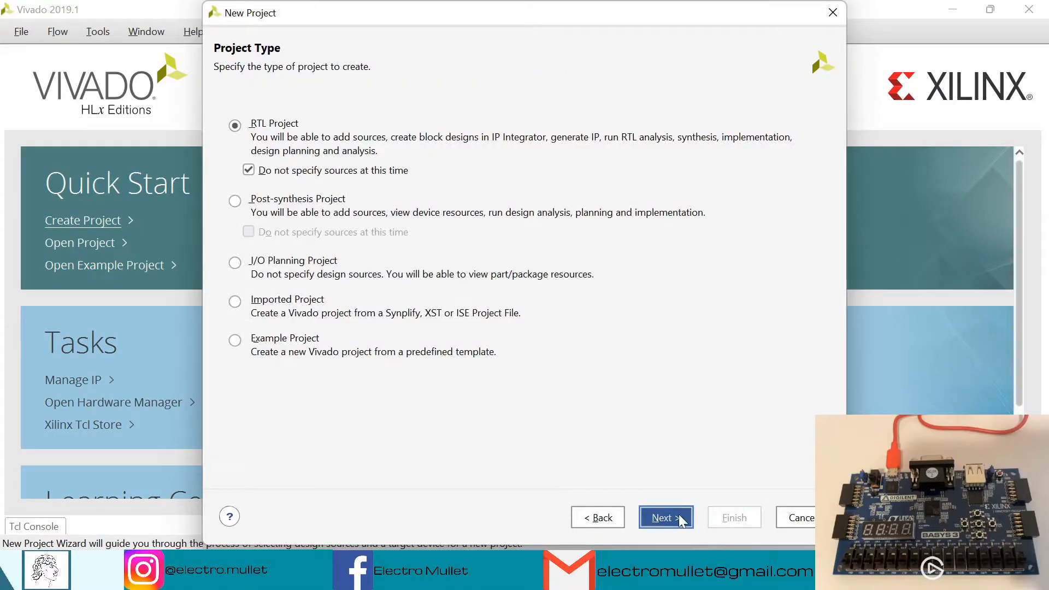
click(665, 516)
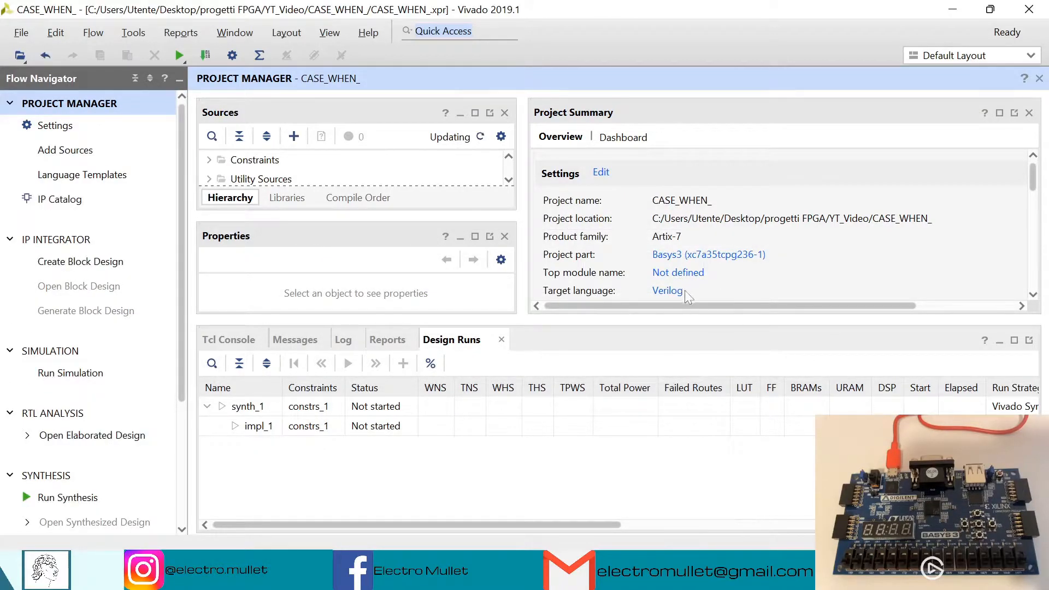
- Set the project's target language to VHDL in the project settings
click(599, 172)
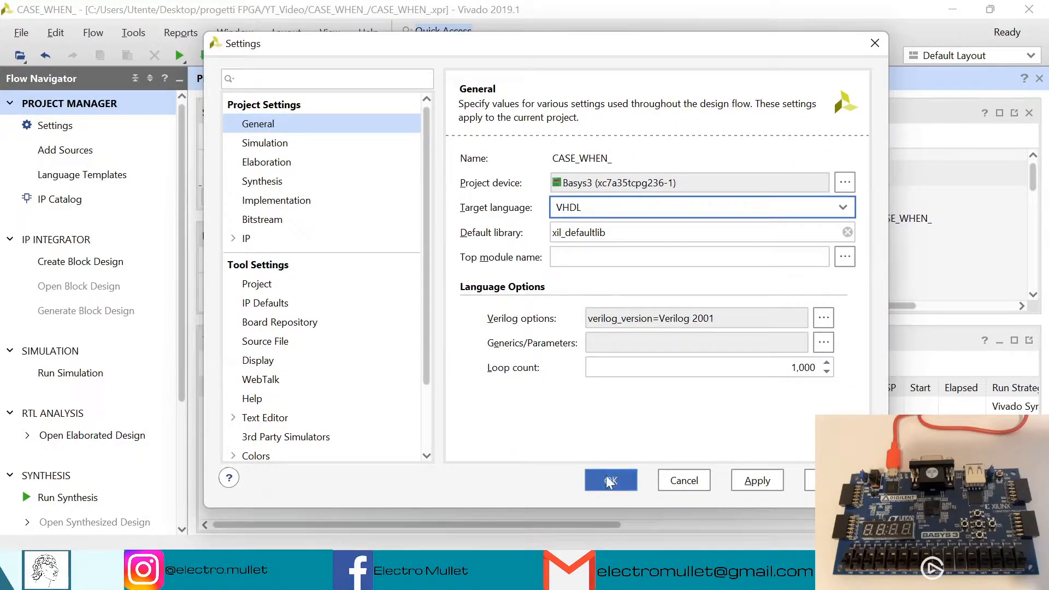
click(609, 480)
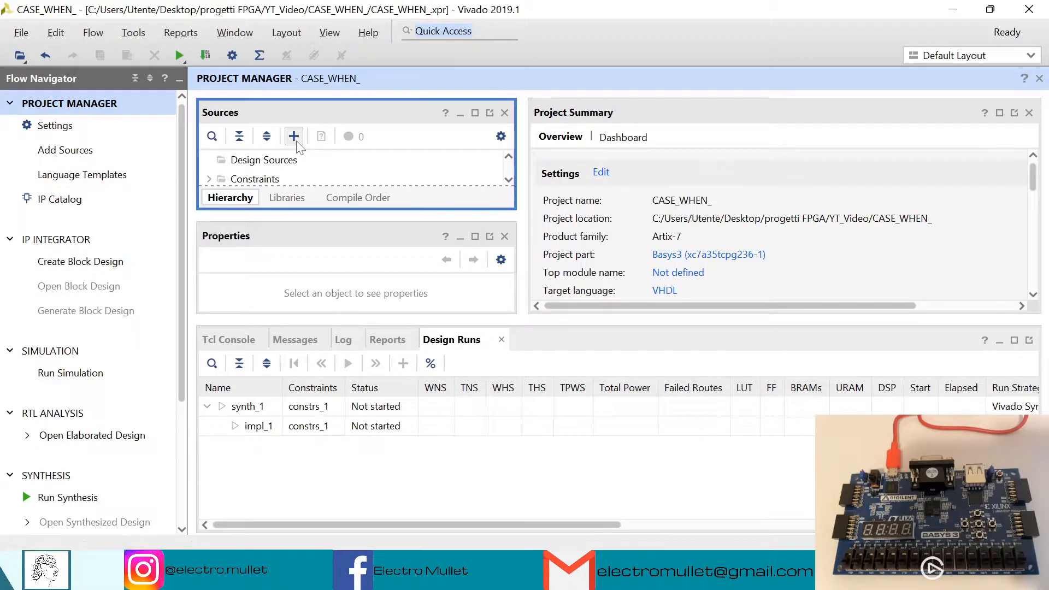
- Create a new VHDL design source file named TOP and finish adding it
click(293, 136)
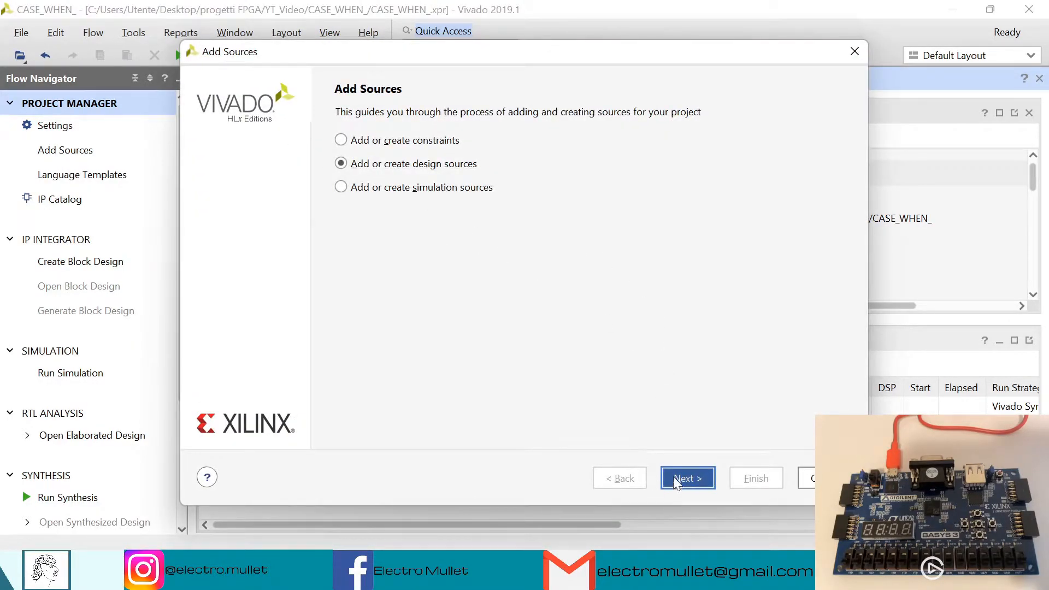
click(687, 477)
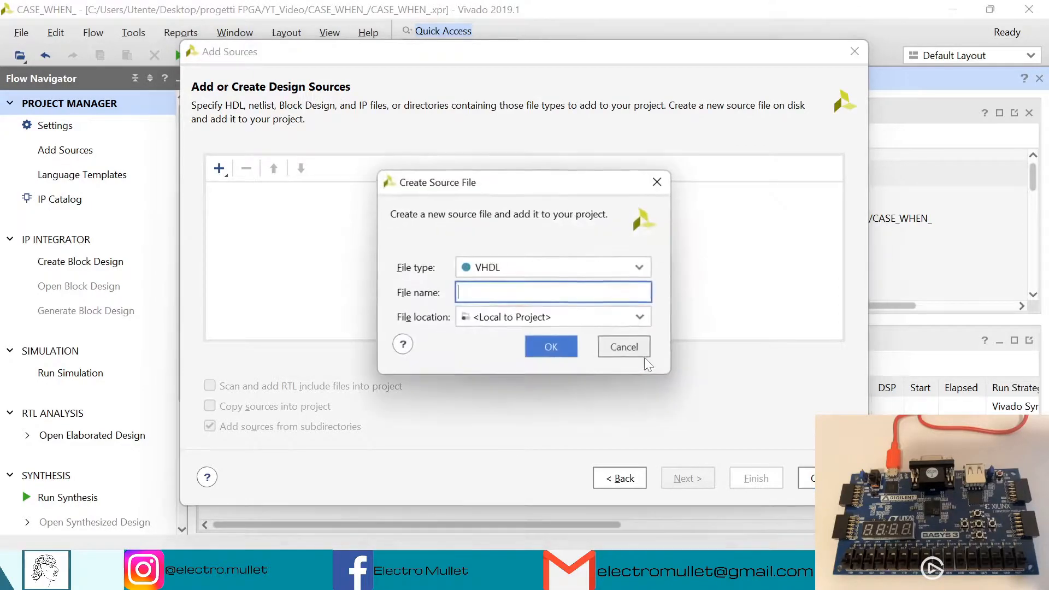
text(TOP)
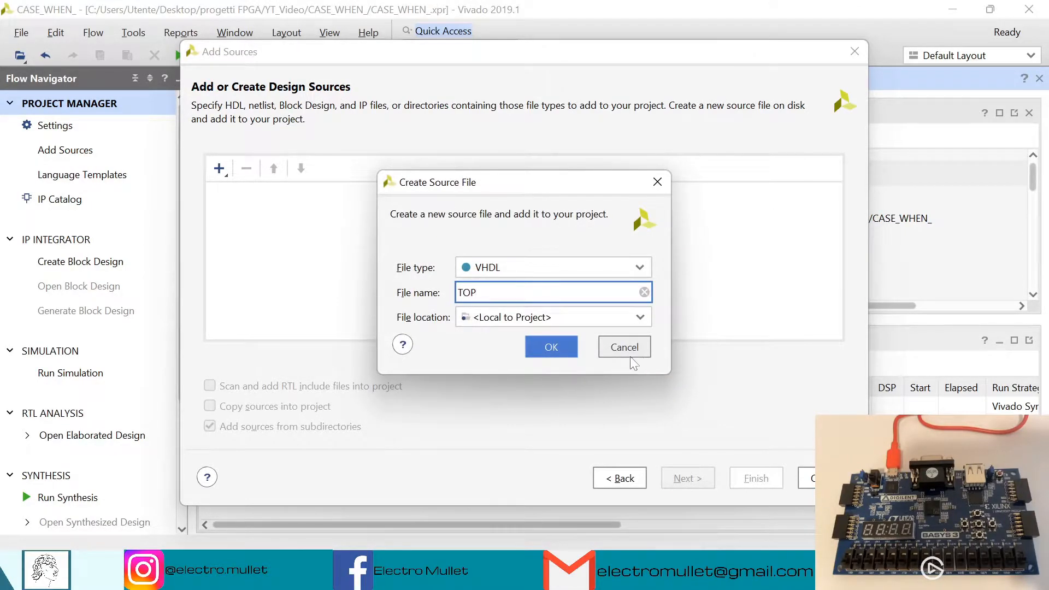
click(550, 346)
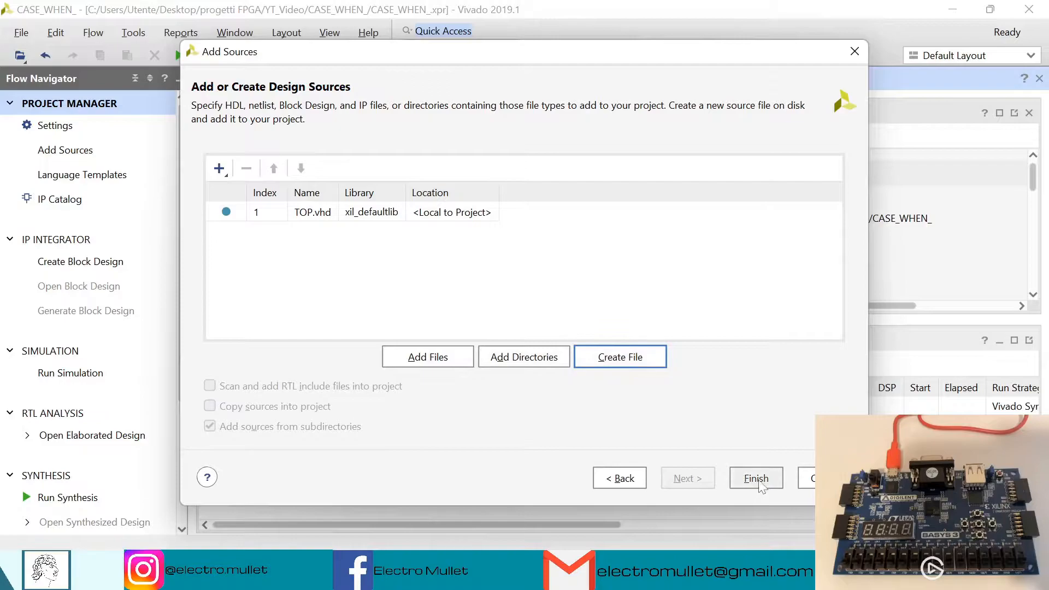
click(755, 477)
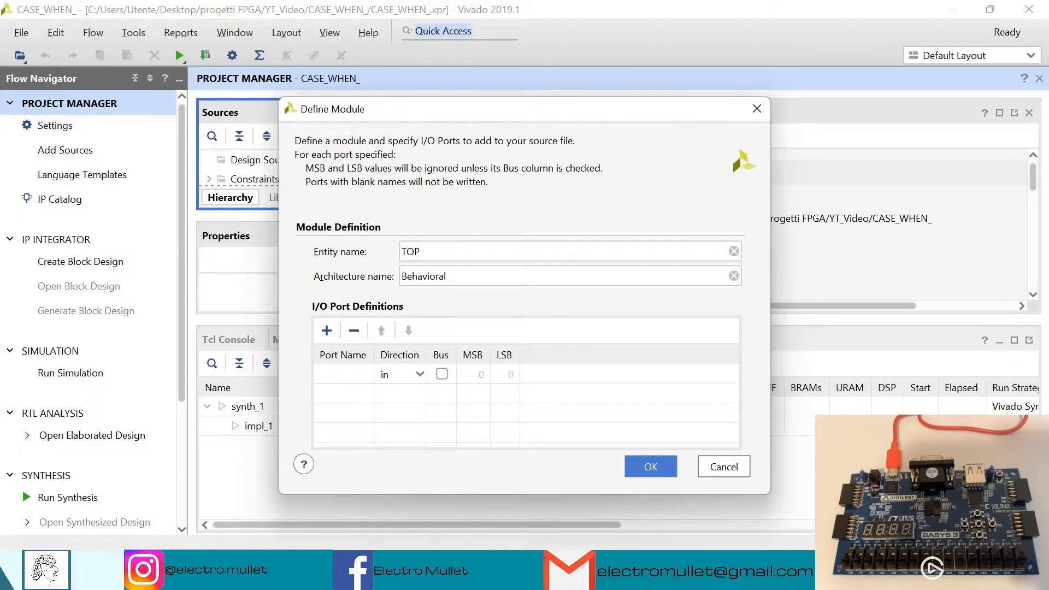
- Define ports in1 as a 2-bit input bus and out1 as a 3-bit output bus, then confirm
text(in1)
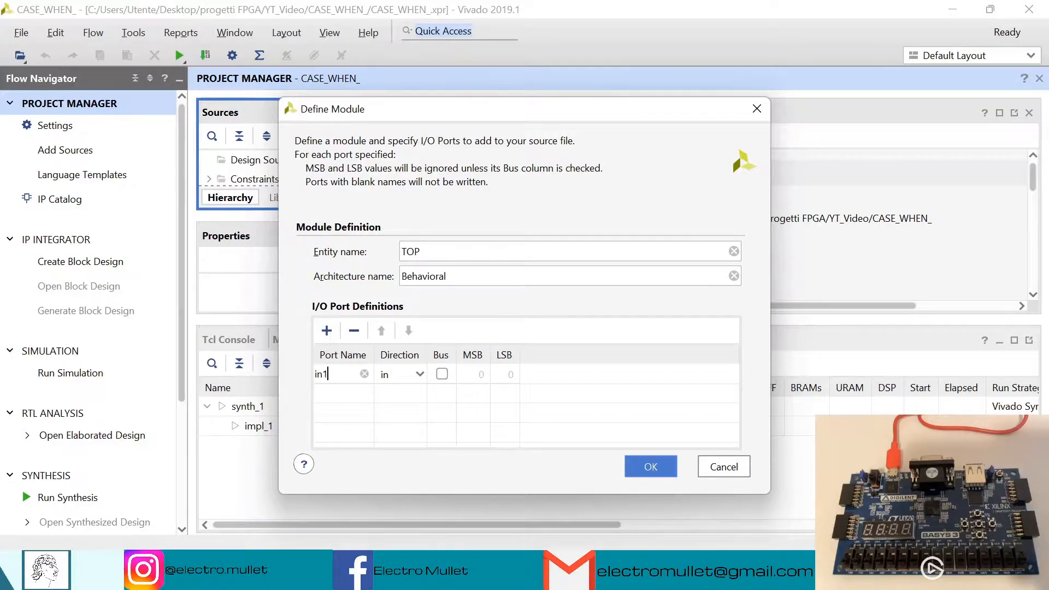
click(441, 373)
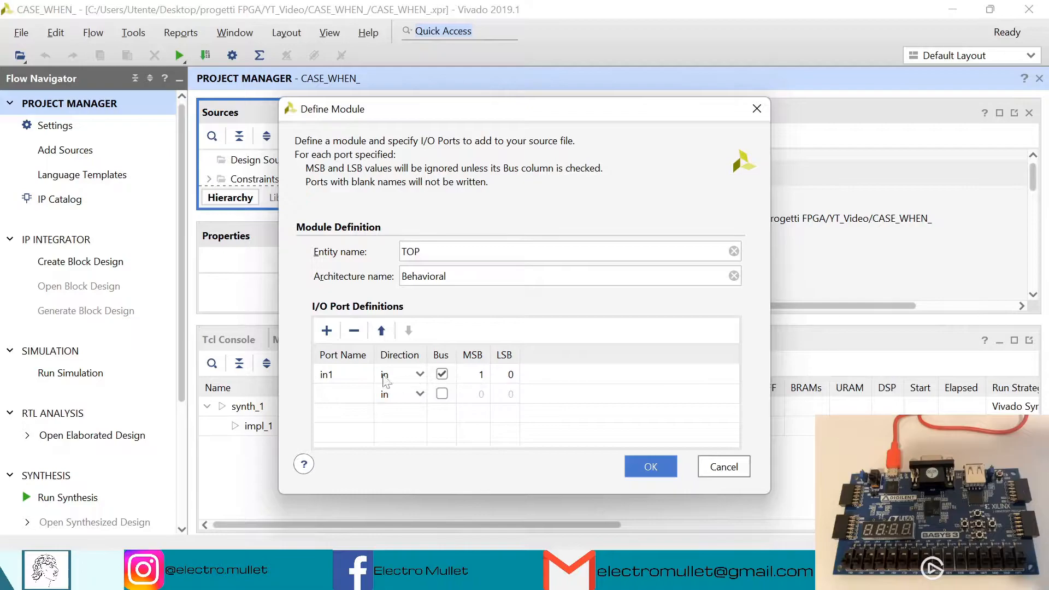
text(out1)
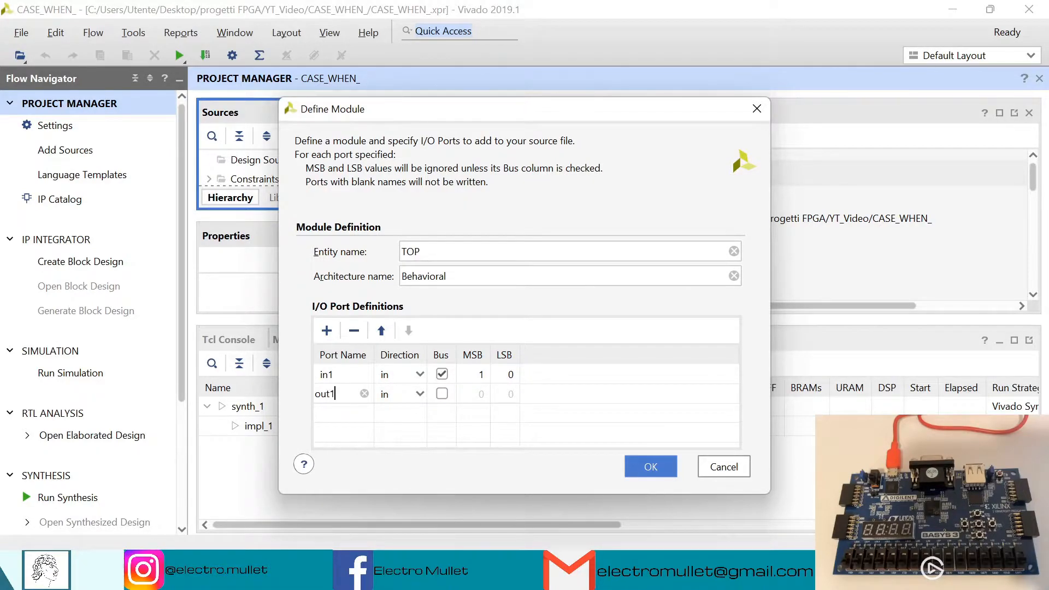
click(398, 394)
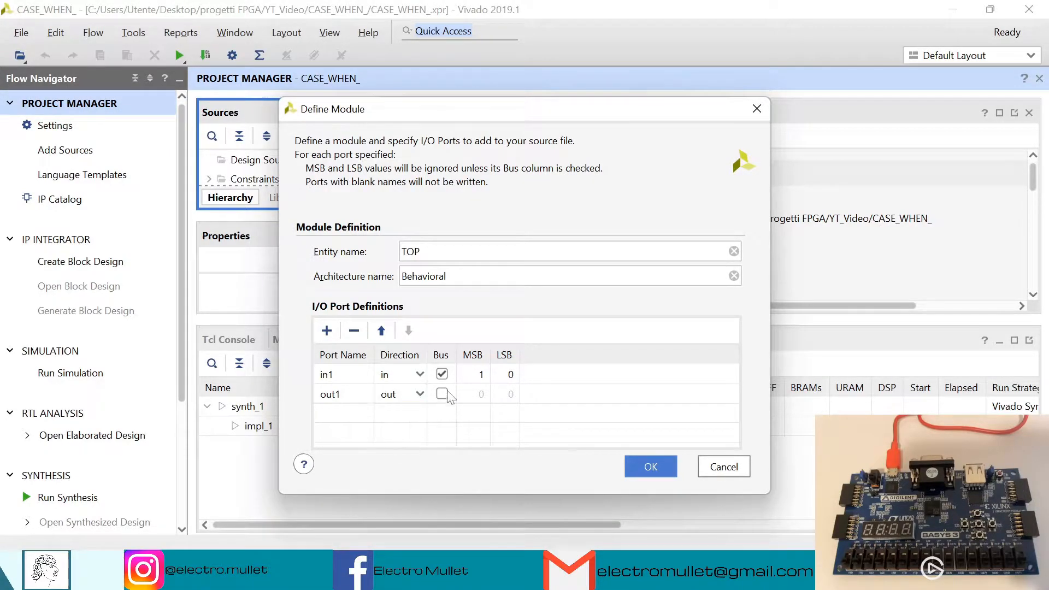
click(440, 395)
text(2)
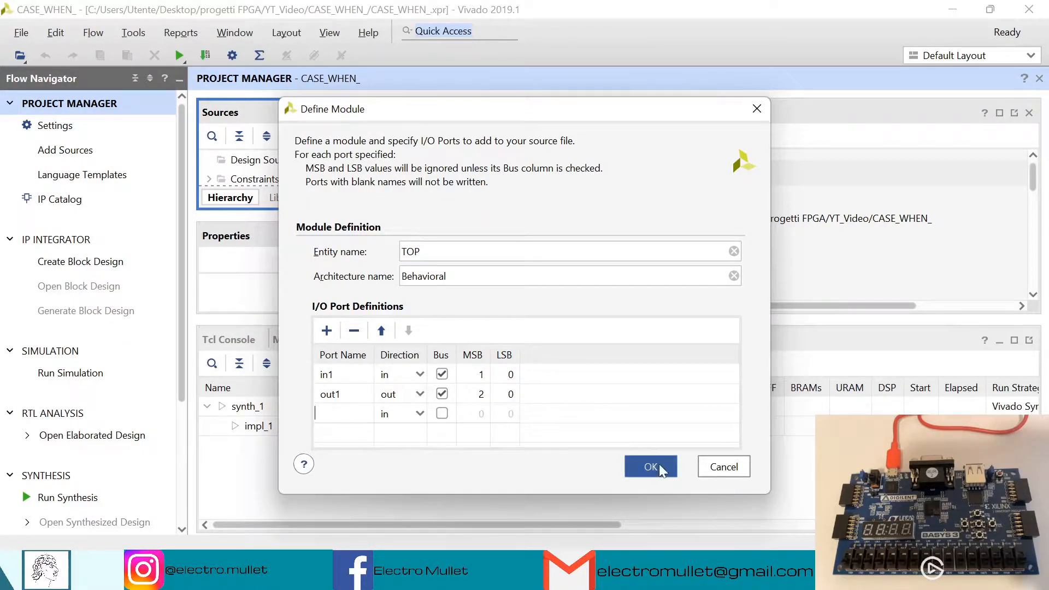
click(649, 466)
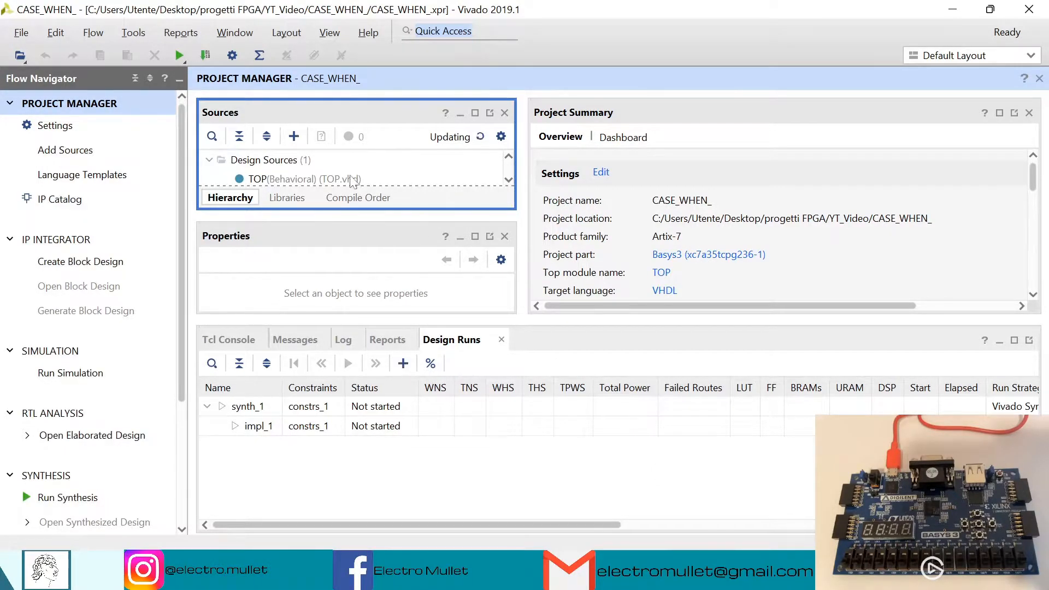
- Open TOP.vhd and write a process sensitive to in1 beginning with 'case in1 is'
double_click(308, 178)
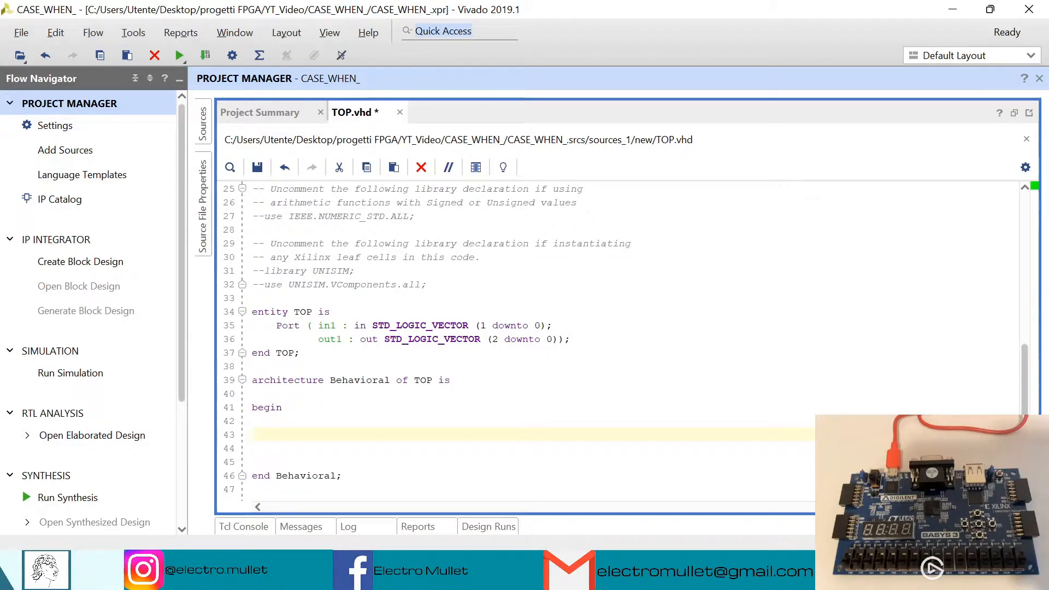
text(proc : process)
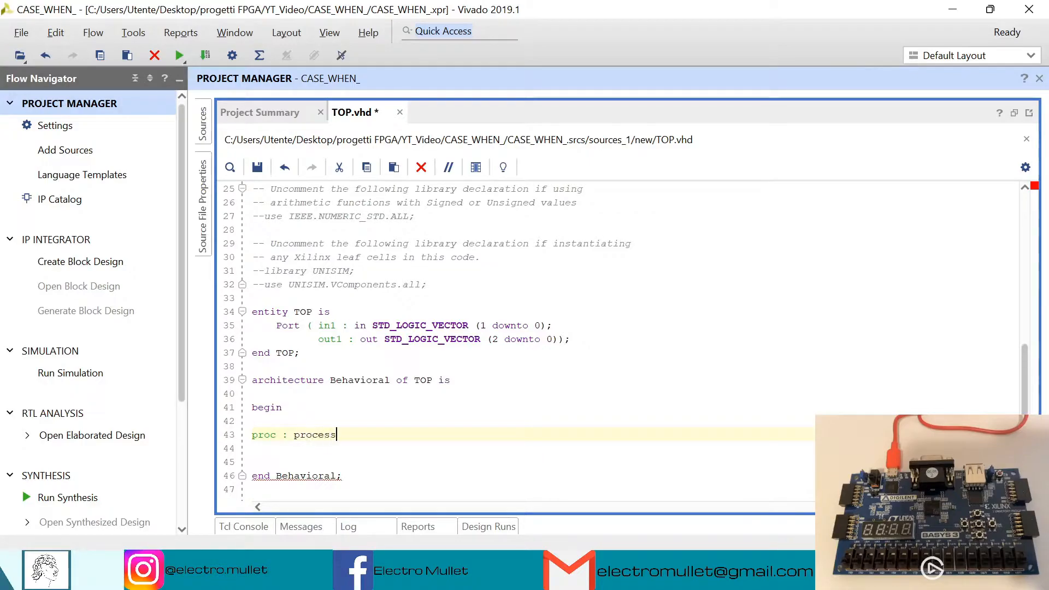
text((in1)
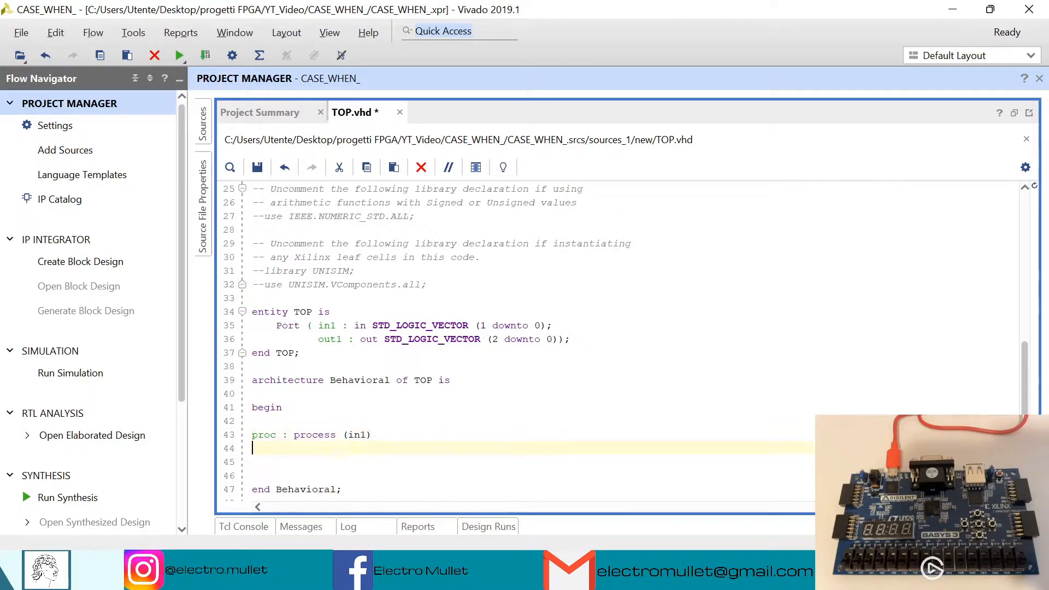
text(begin)
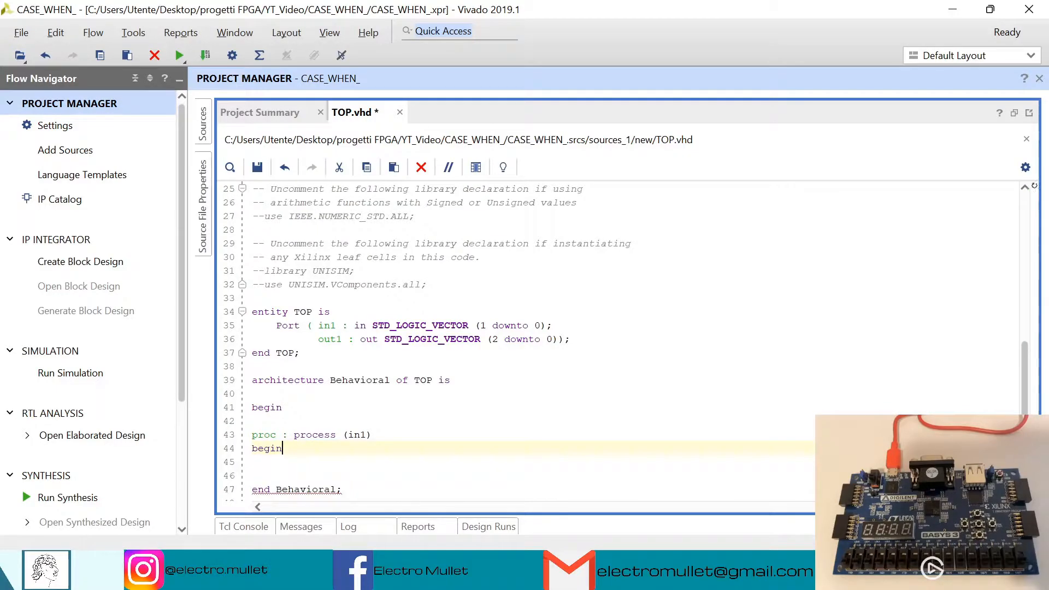
text(case)
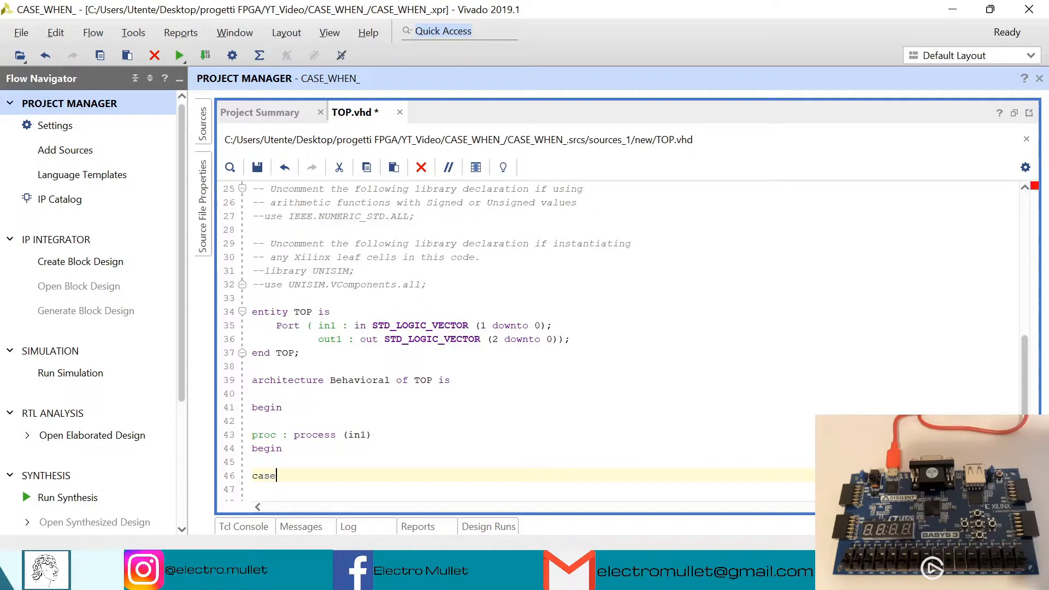
text(in1 is)
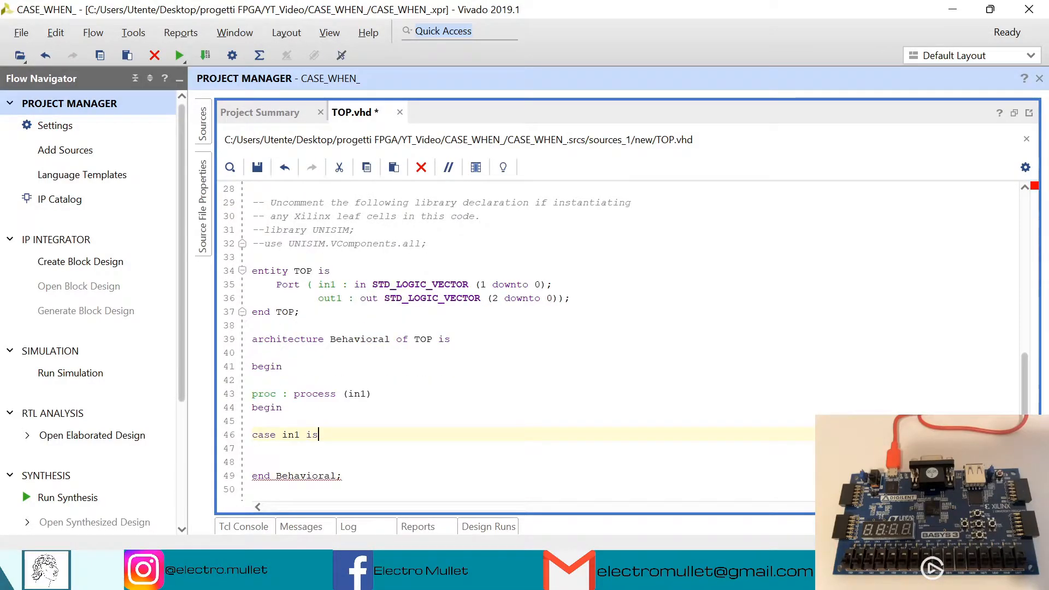
- Write the when branches mapping in1 "00" to out1 "000" and "01" to "001"
text(when "00)
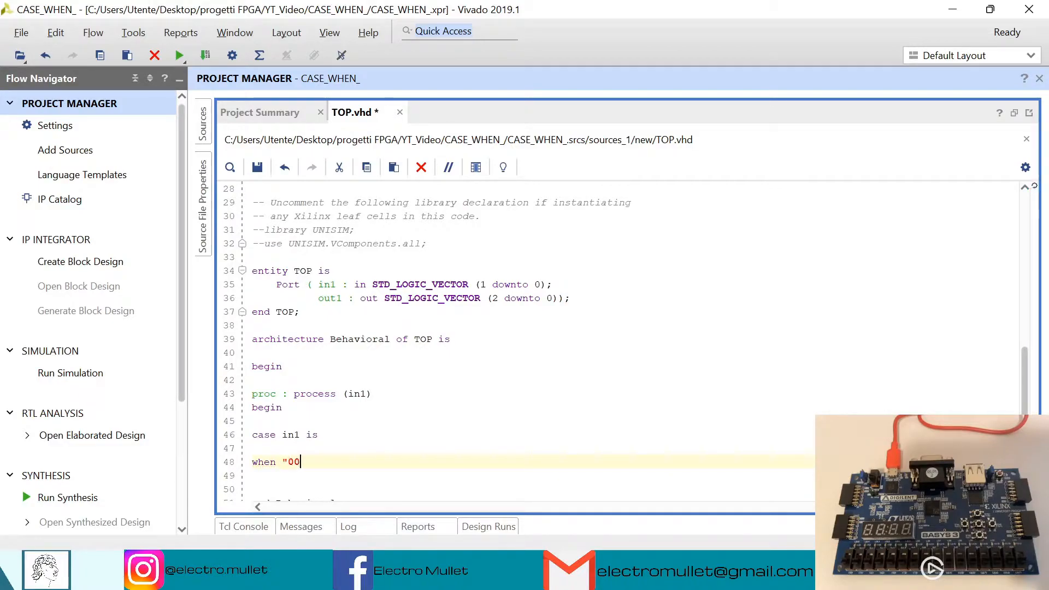
text(" =>)
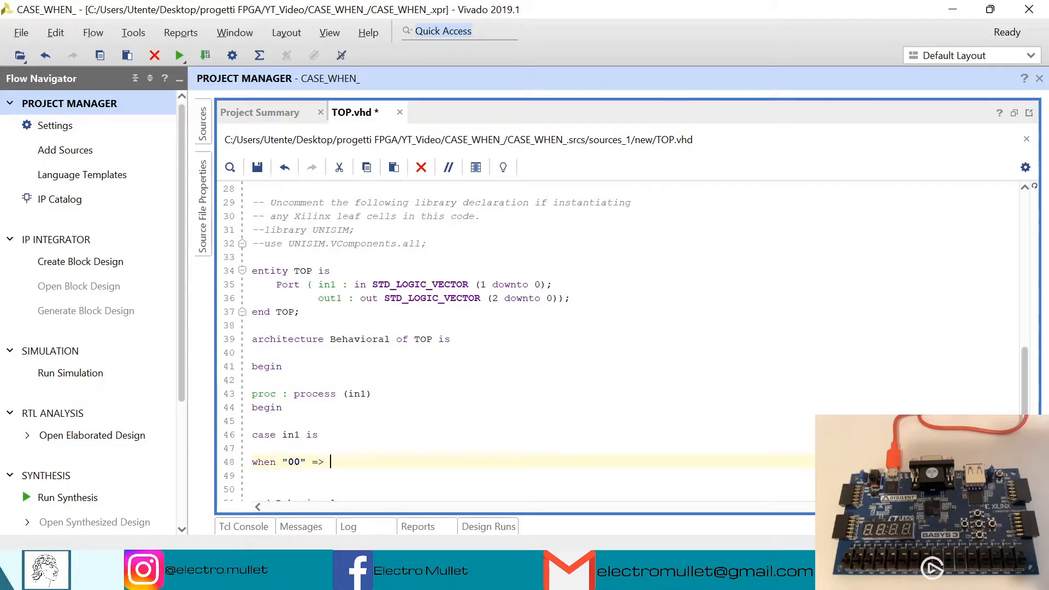
text(out1 <)
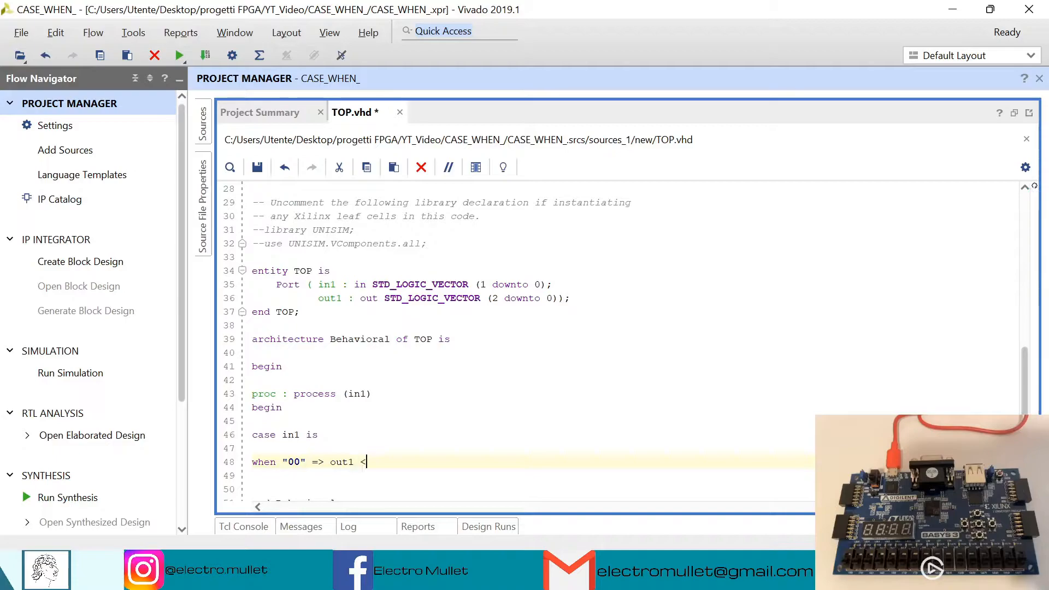
text(= ")
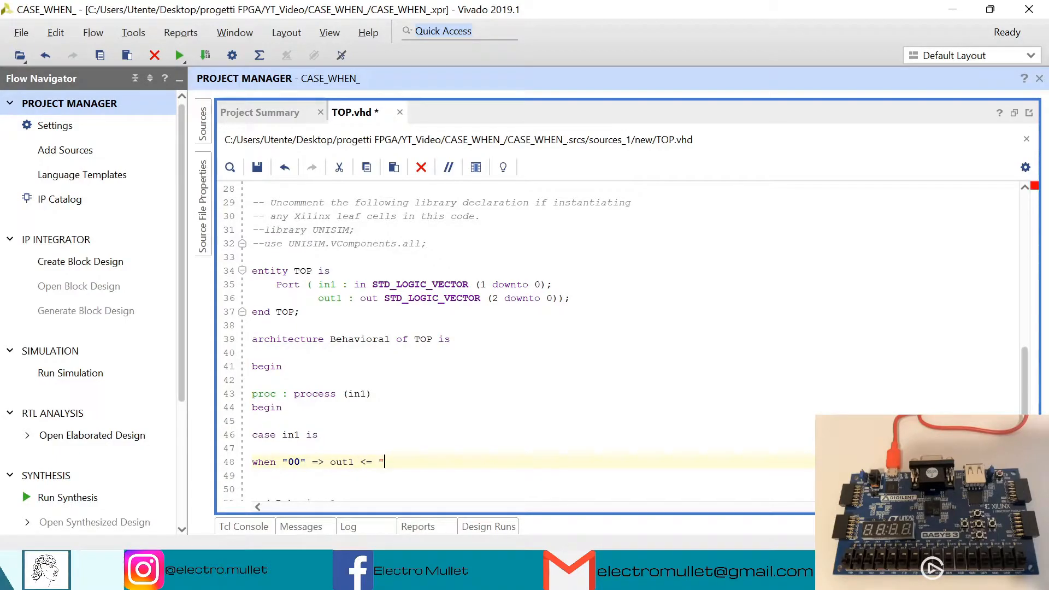
text(000";)
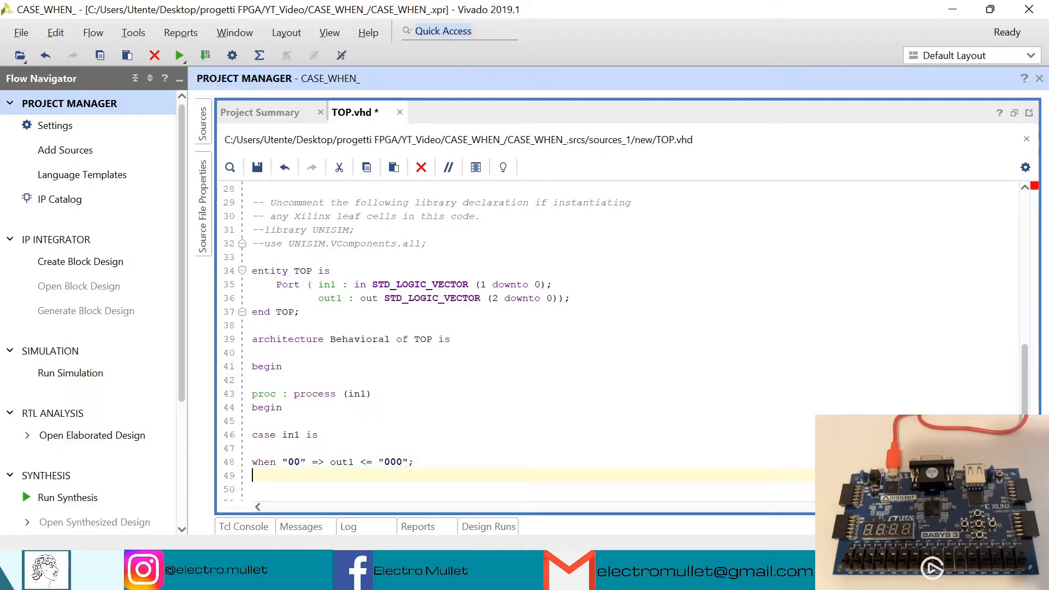
text(when)
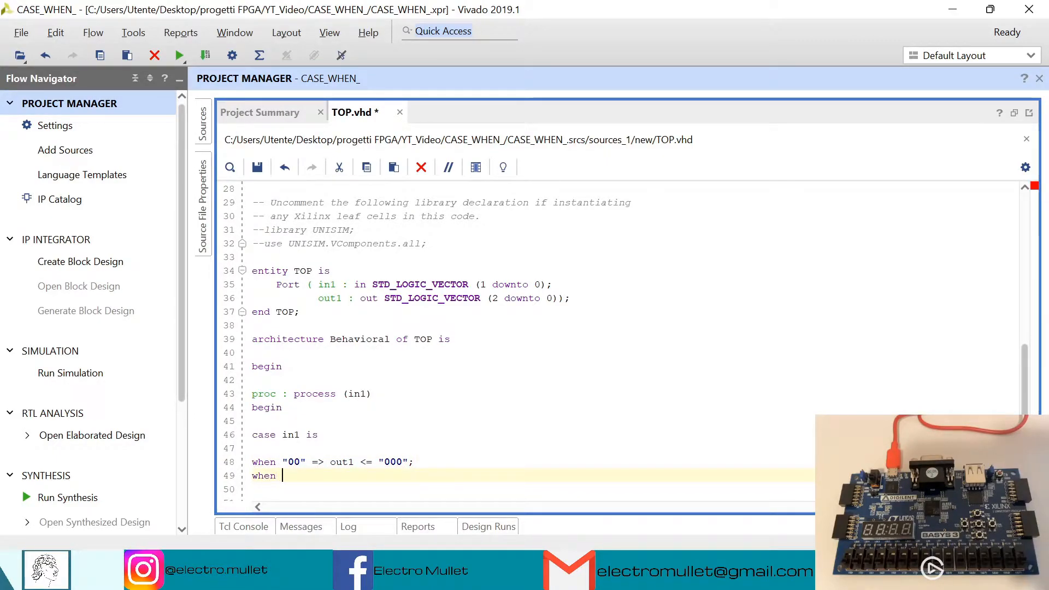
text("01" =)
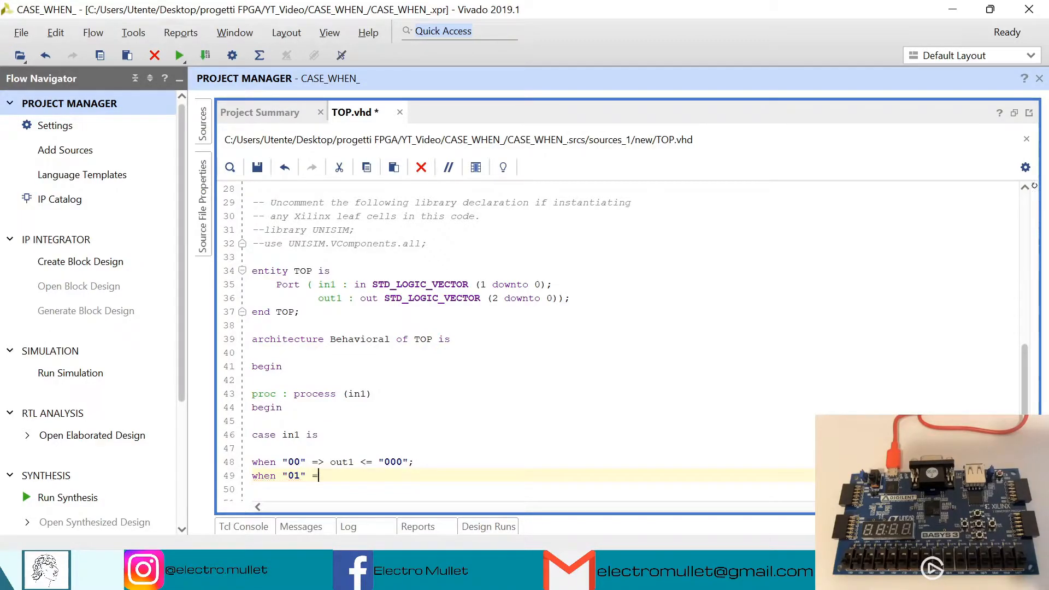
text(out1)
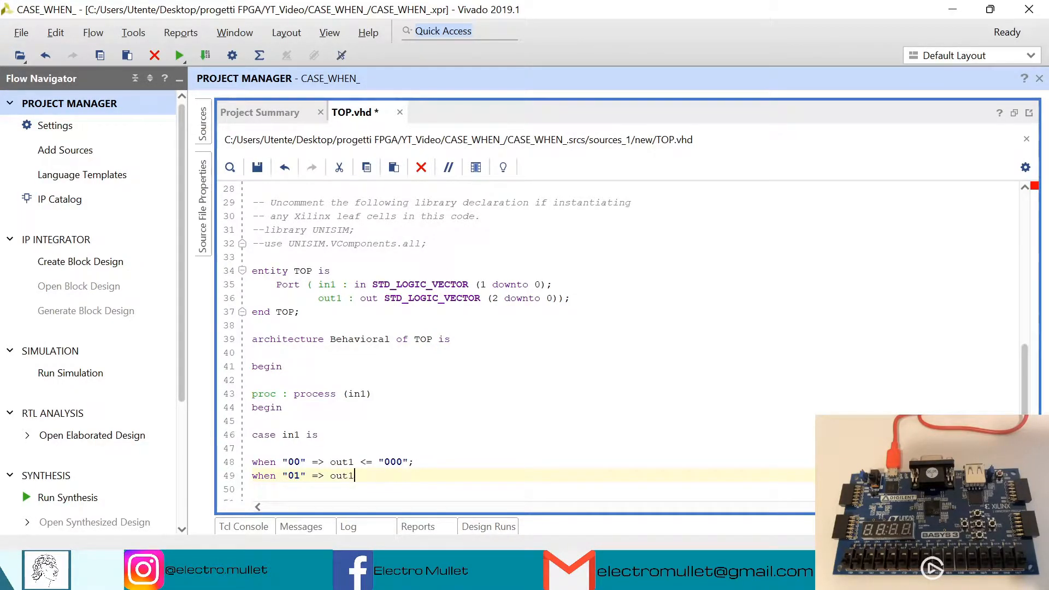
text(<=)
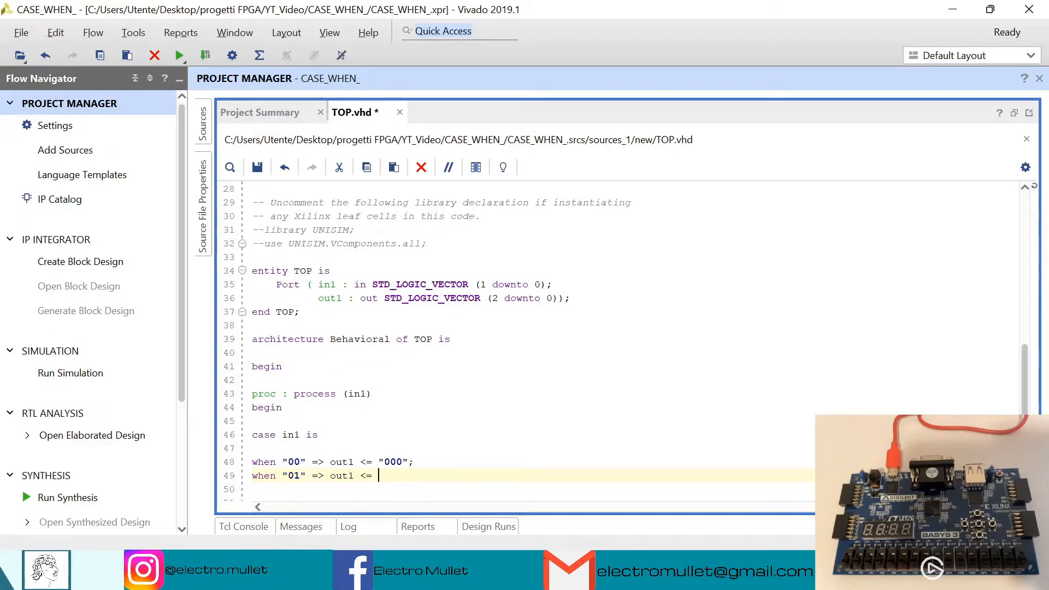
text("001";)
click(530, 489)
text(wh)
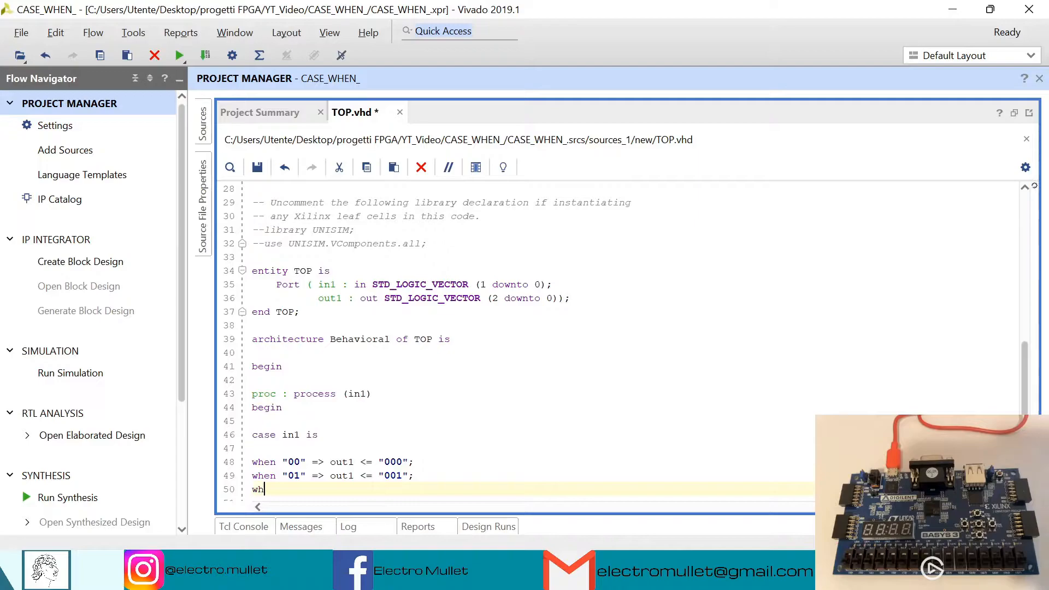
- Write the when branches mapping in1 "10" to out1 "010" and "11" to its out1 value
text(en "1)
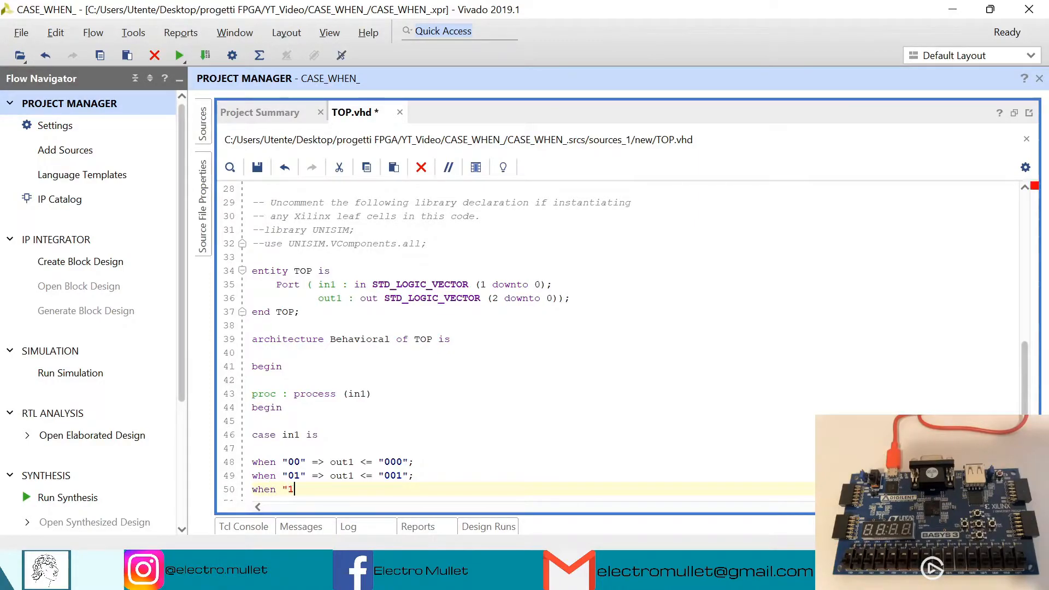
text(0")
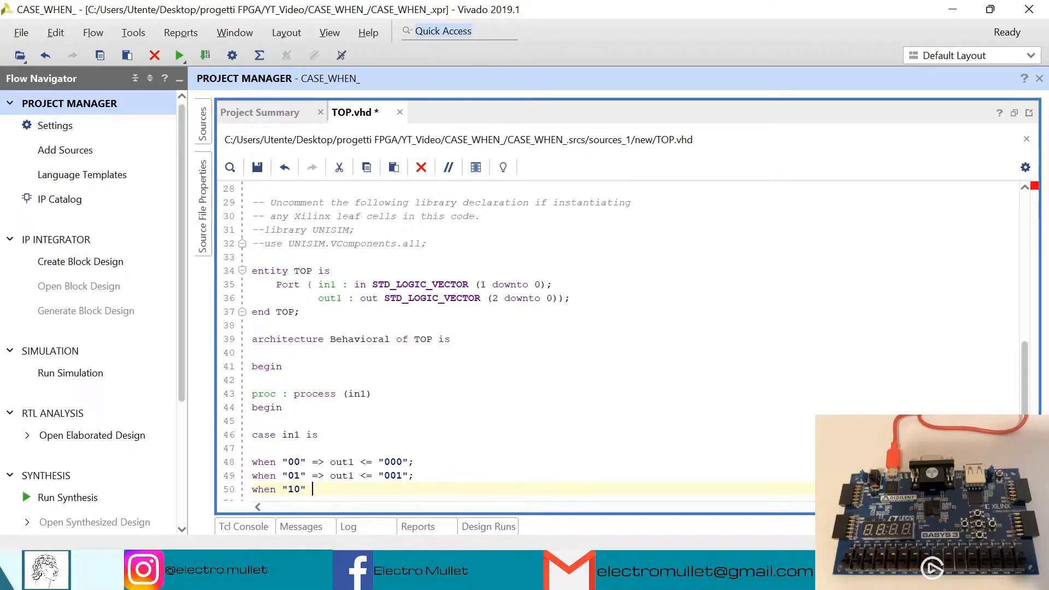
text(=>)
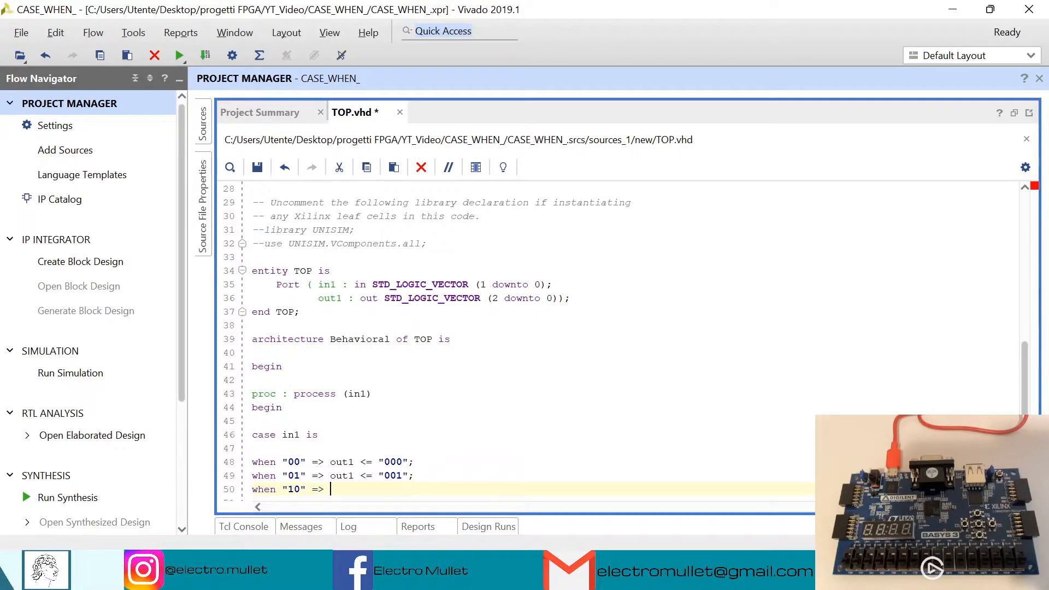
text(out1 <)
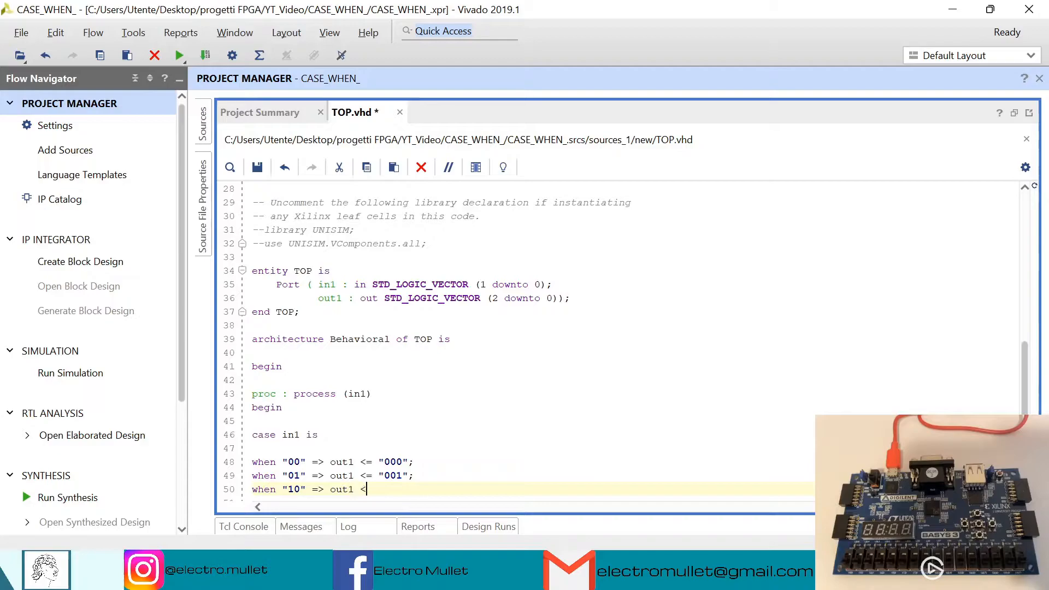
text(=)
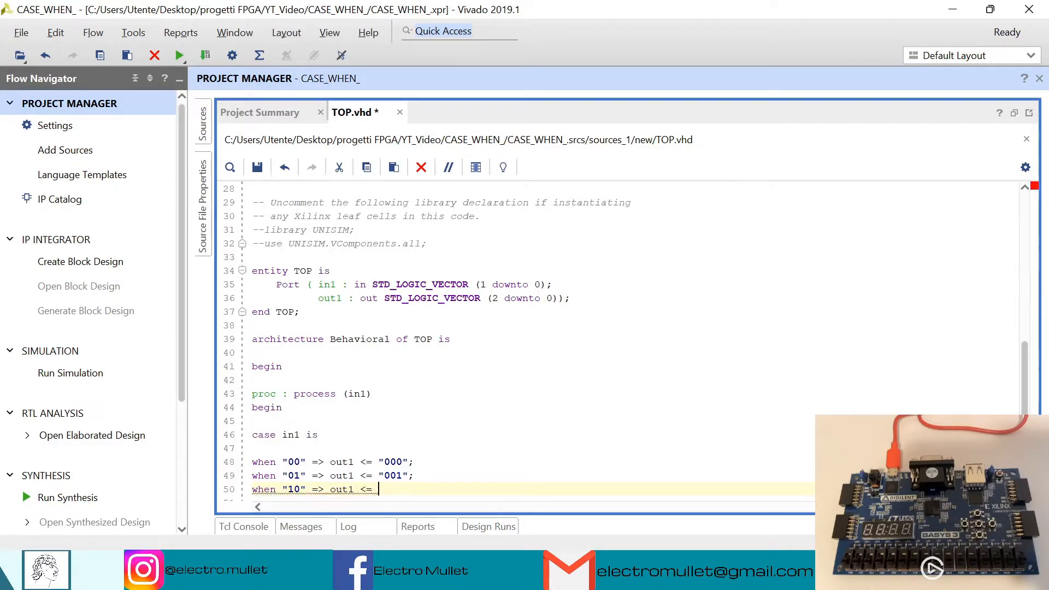
text("010";)
text(when)
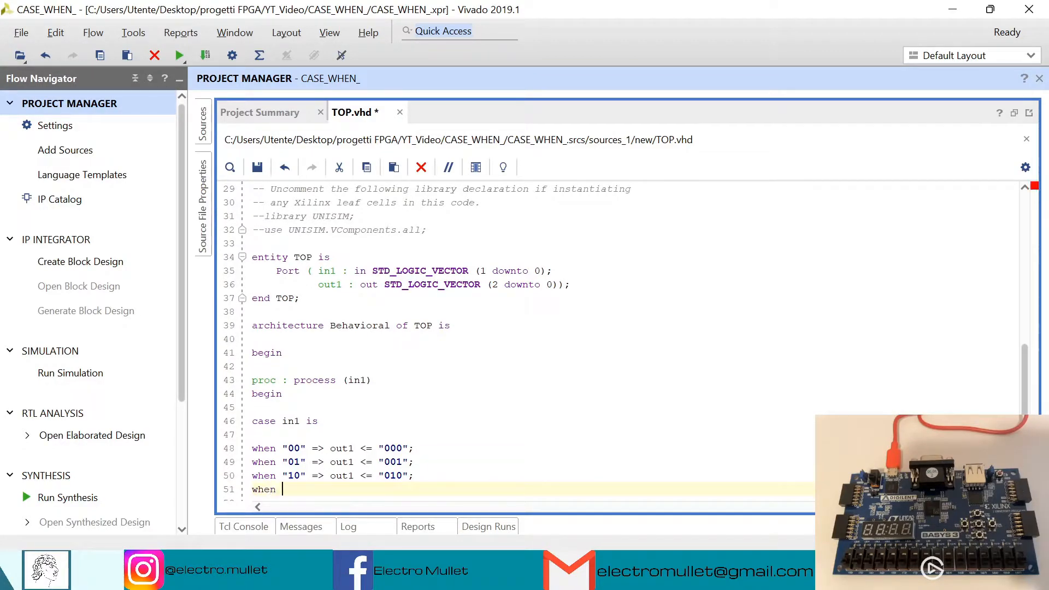
text("11")
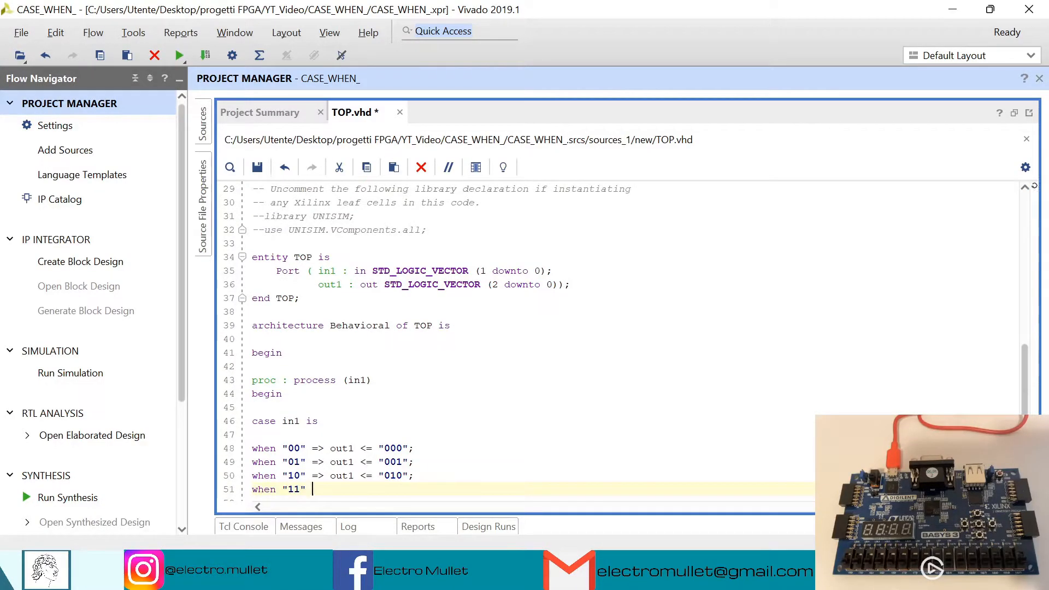
text(=>)
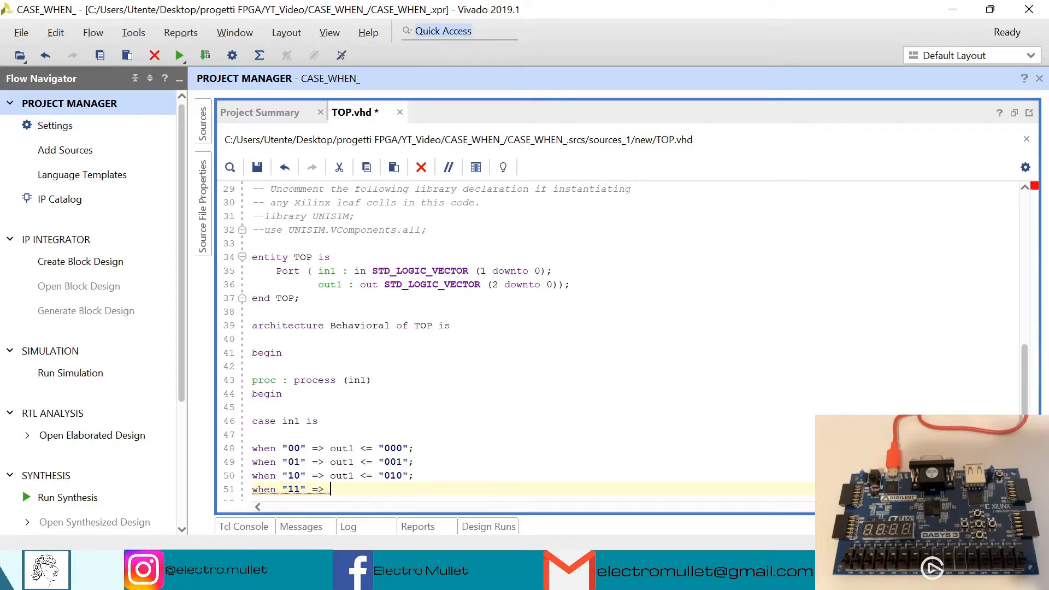
text(out1 <= "111";)
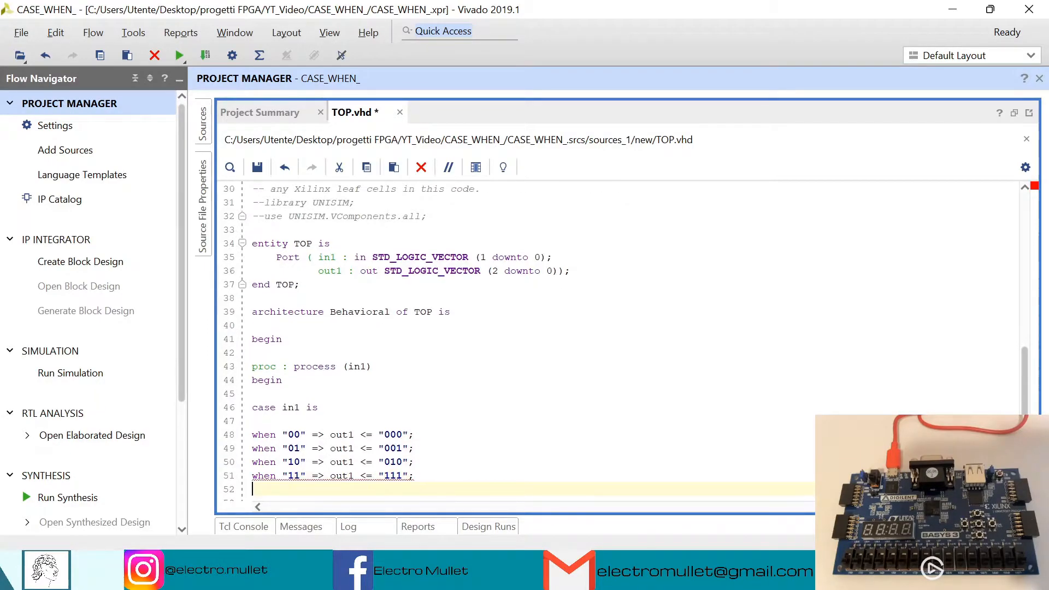
- Add 'when others => out1 <= "XXX";', close the case and process, and save TOP.vhd
text(wh)
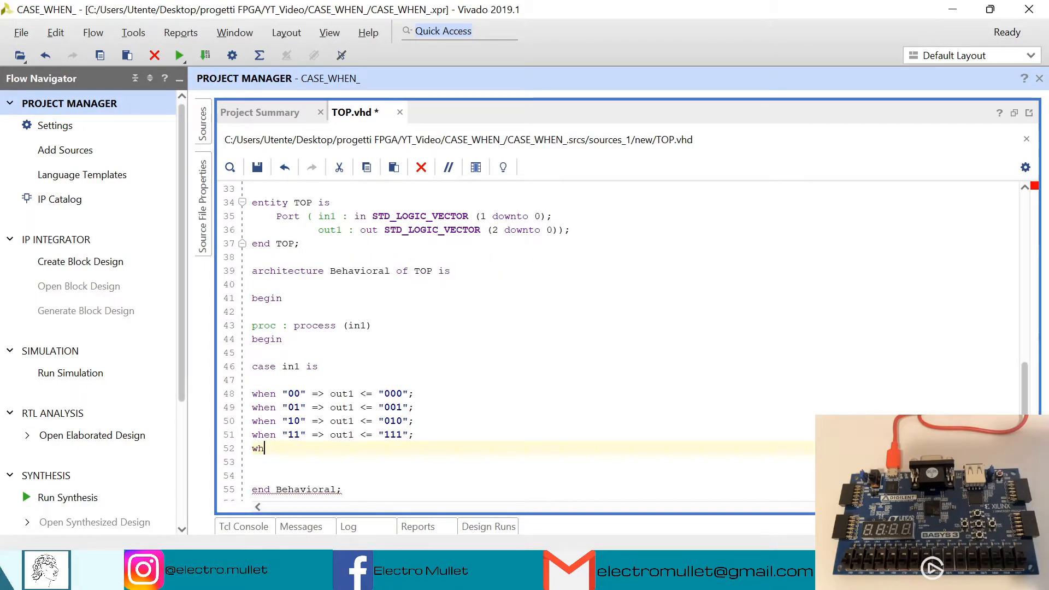
text(en ot)
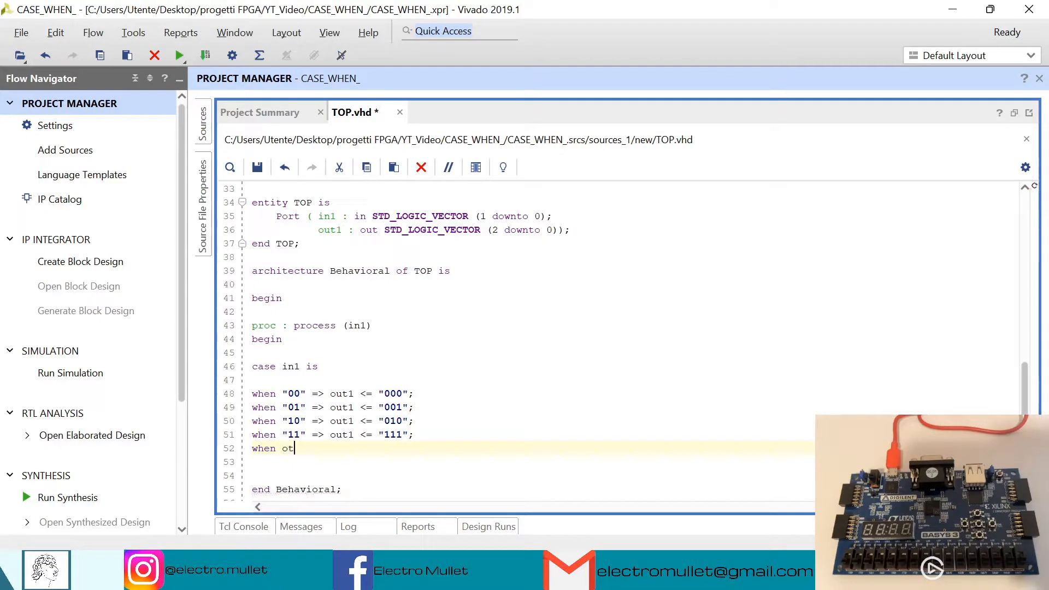
text(her)
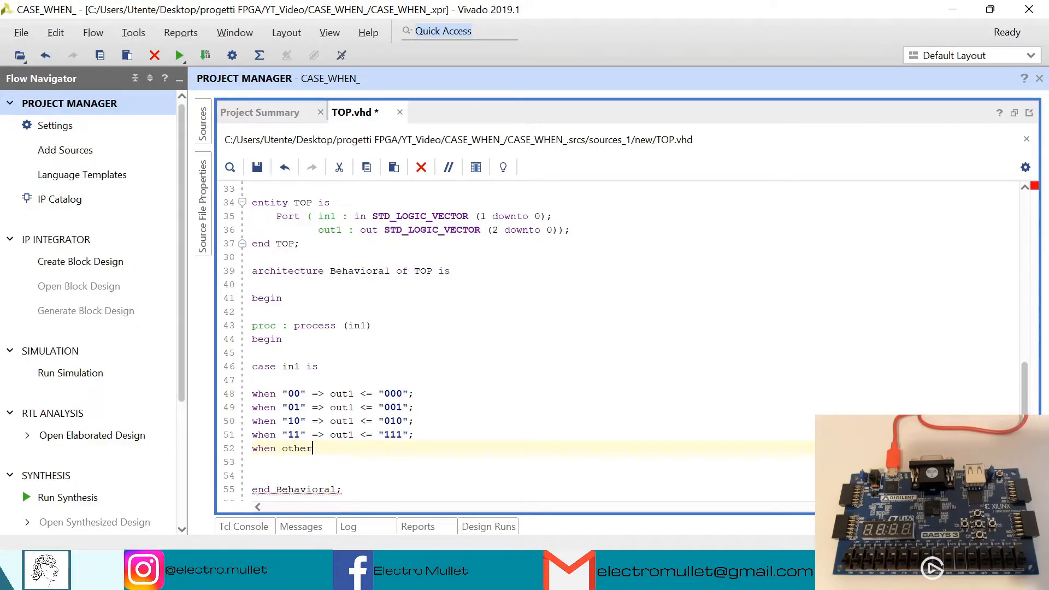
text(s)
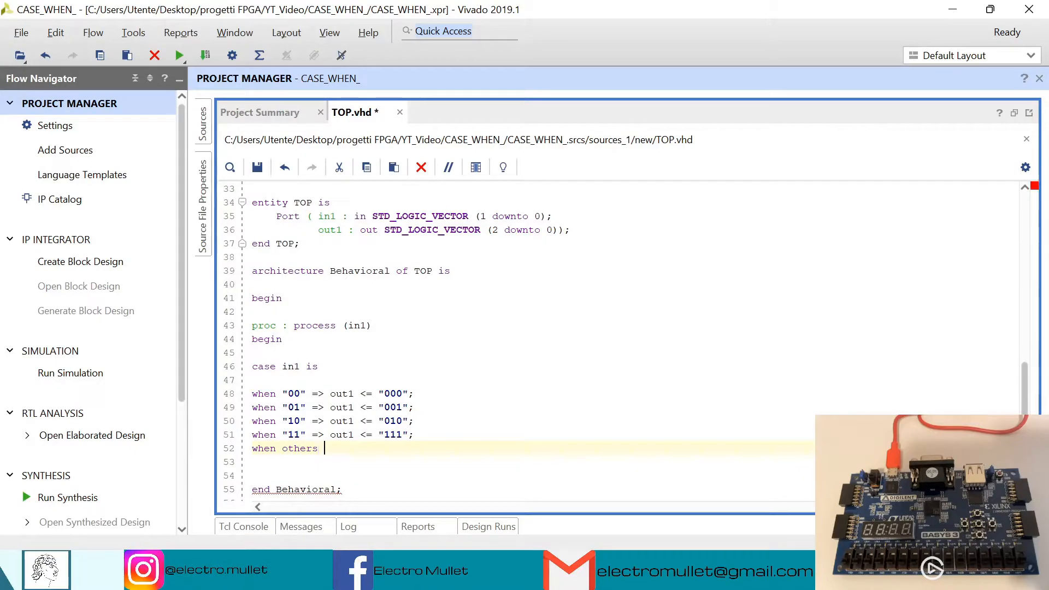
text(=)
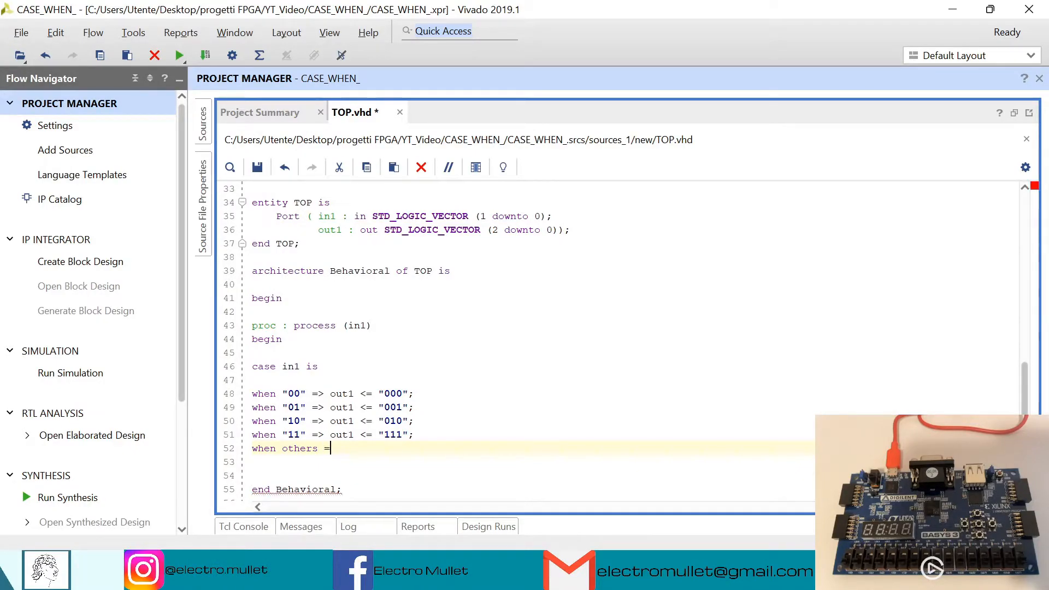
text(> out)
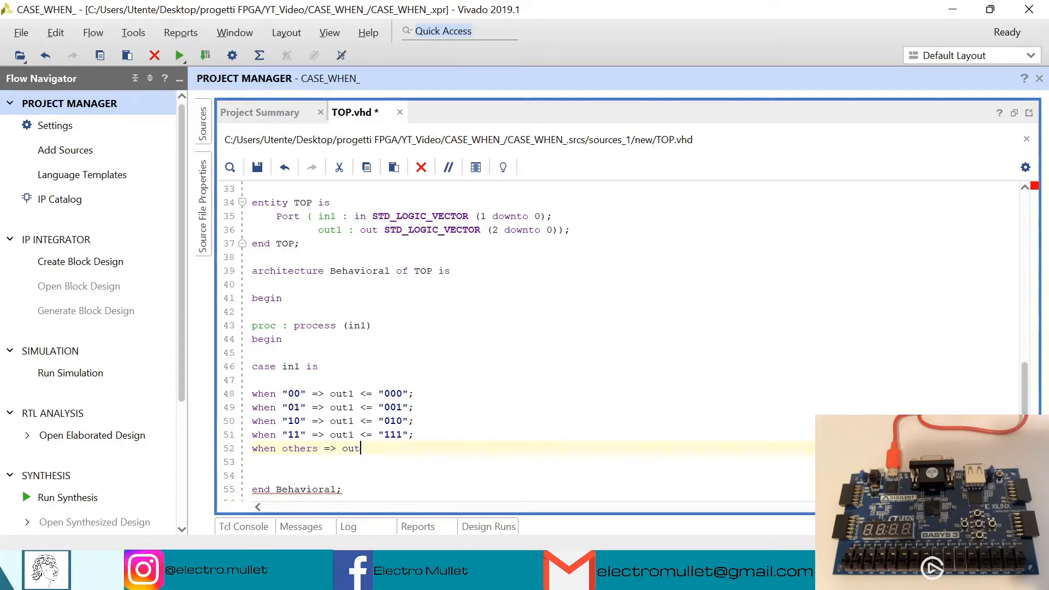
text(1 <=)
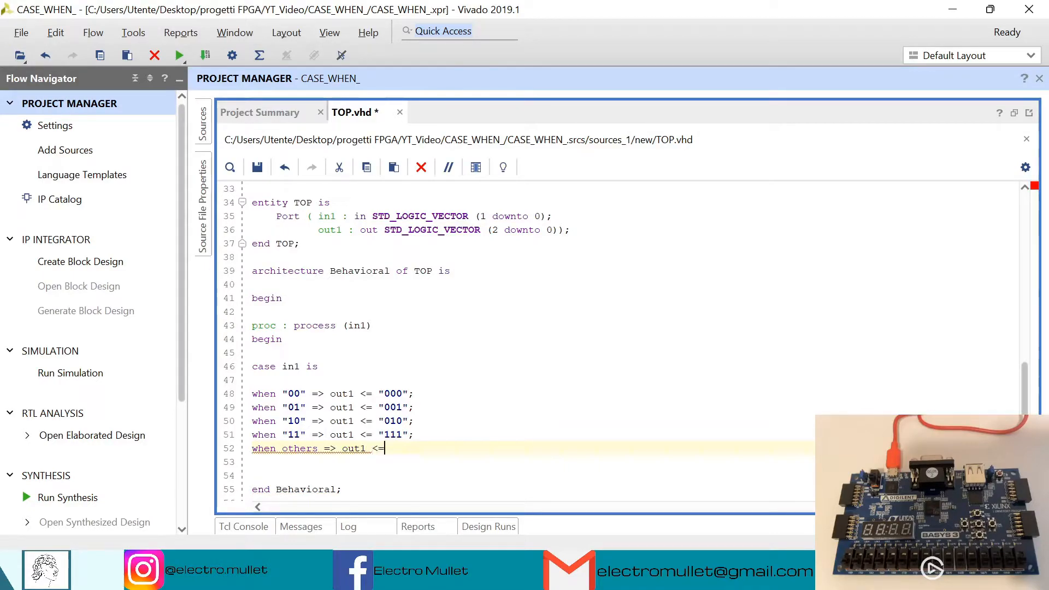
text("XXX)
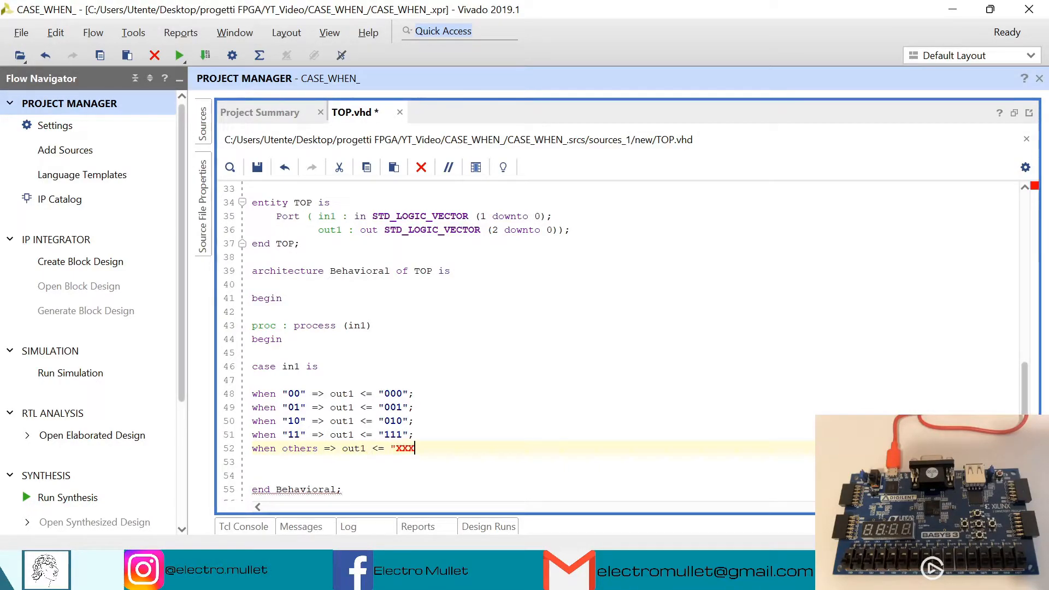
text(";)
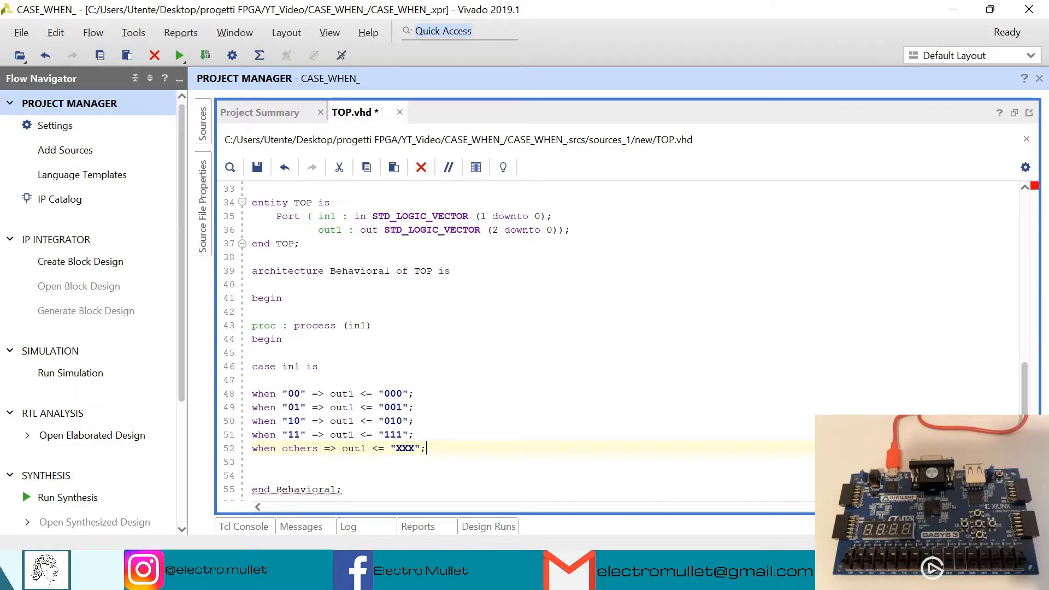
text(end case;)
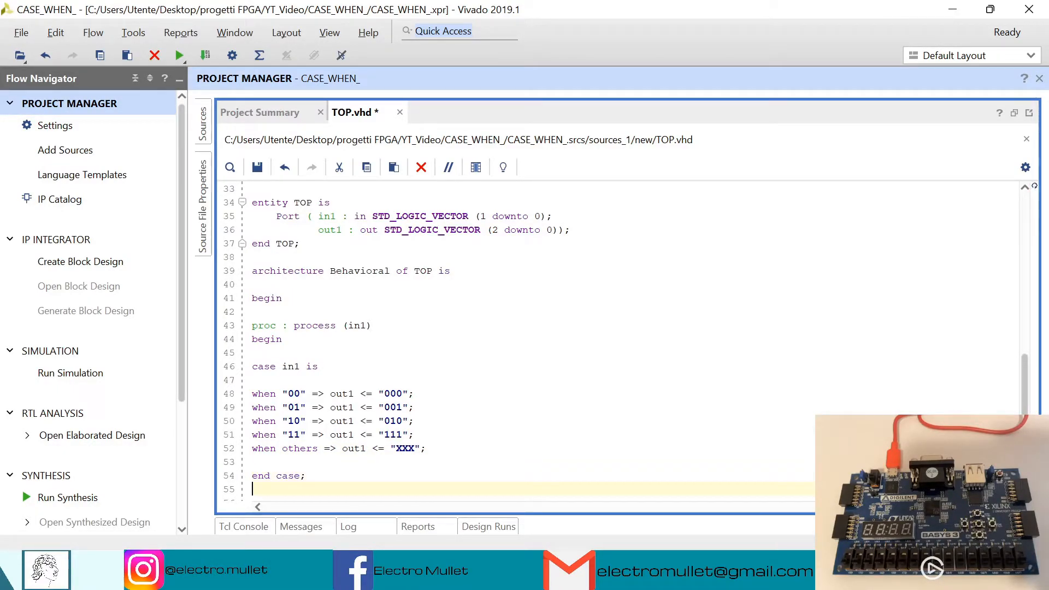
text(end process;)
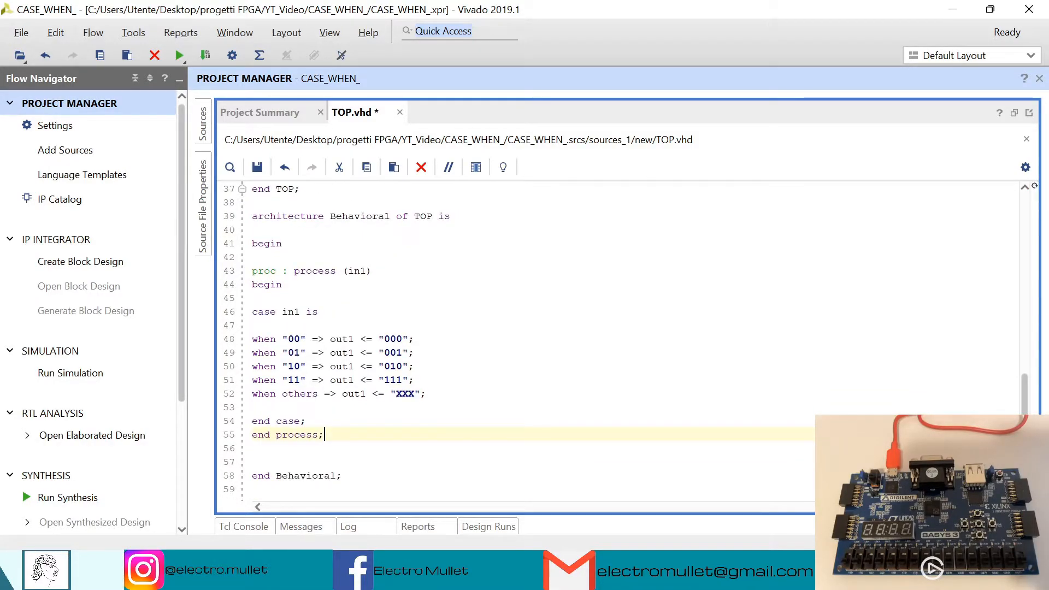
click(257, 168)
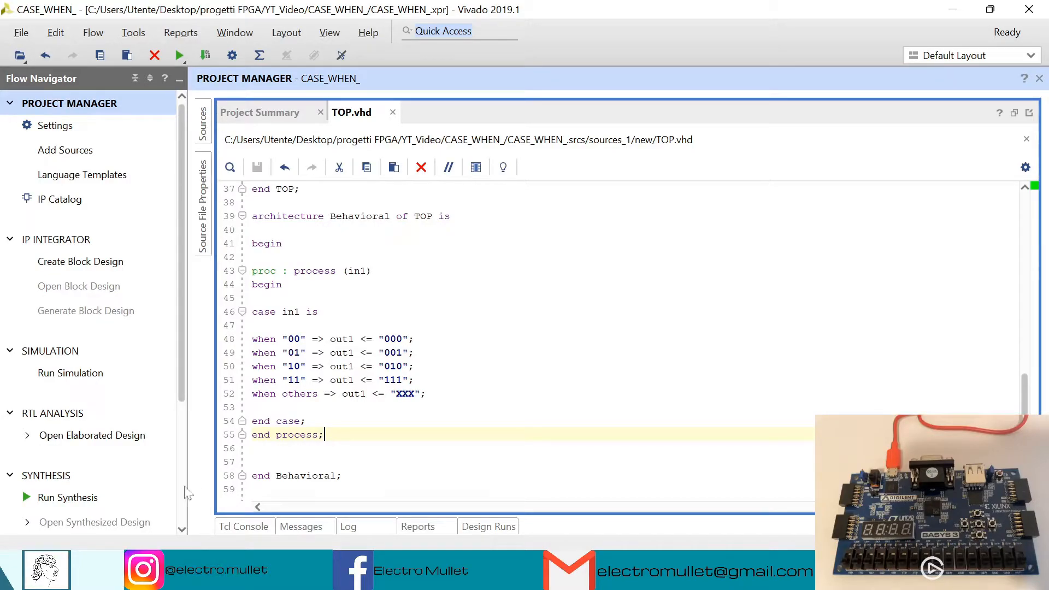
- Run synthesis on the design and, once it completes, open the synthesized design
click(68, 497)
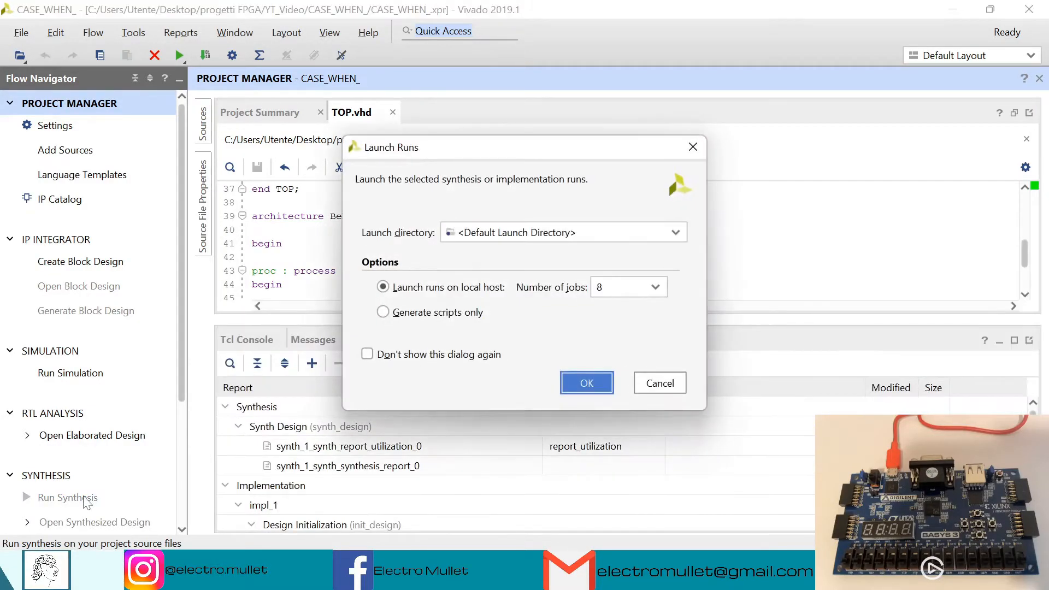
click(586, 383)
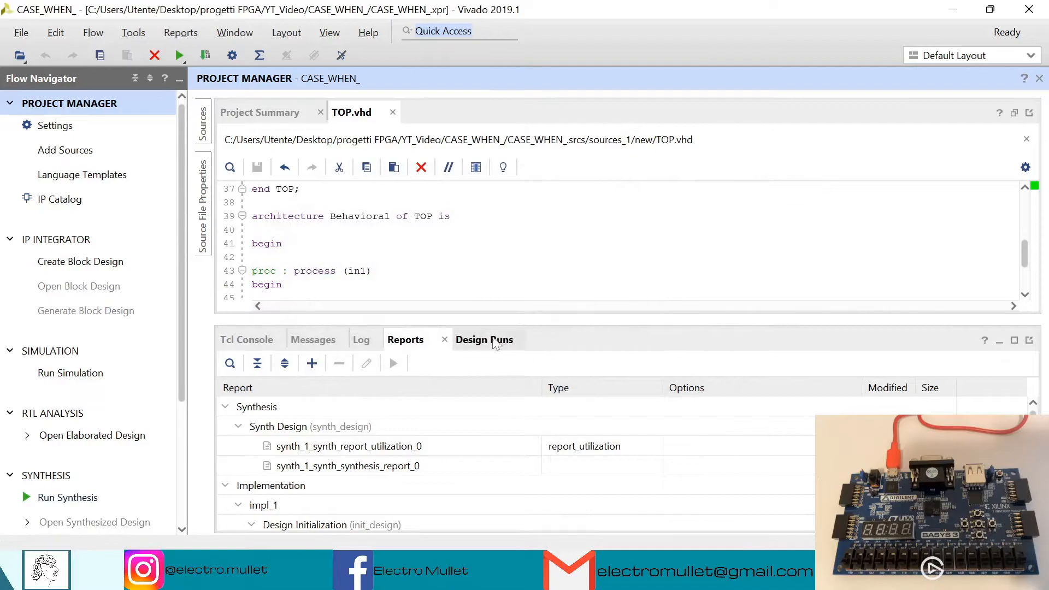
click(483, 339)
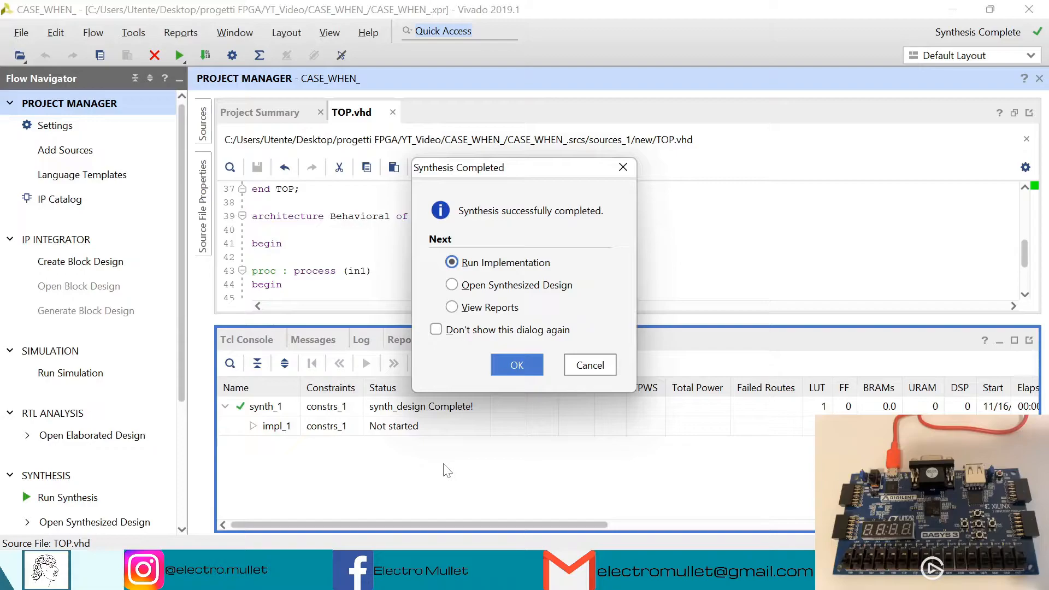
click(453, 285)
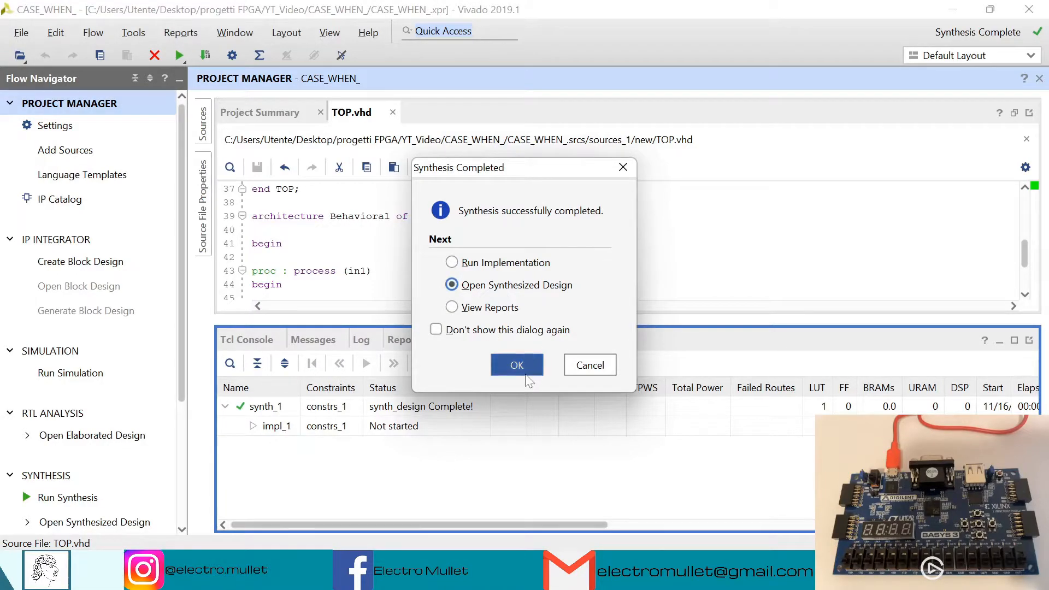
click(517, 365)
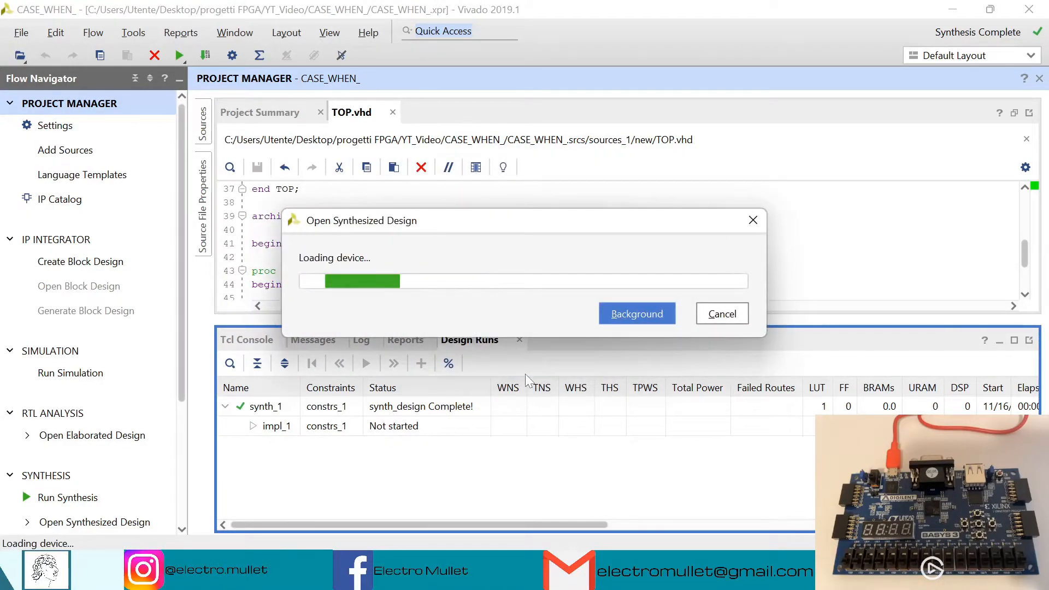
- In I/O Ports assign in1[0] to pin R2 and in1[1] to pin T1 with the LVCMOS33 I/O standard
click(95, 522)
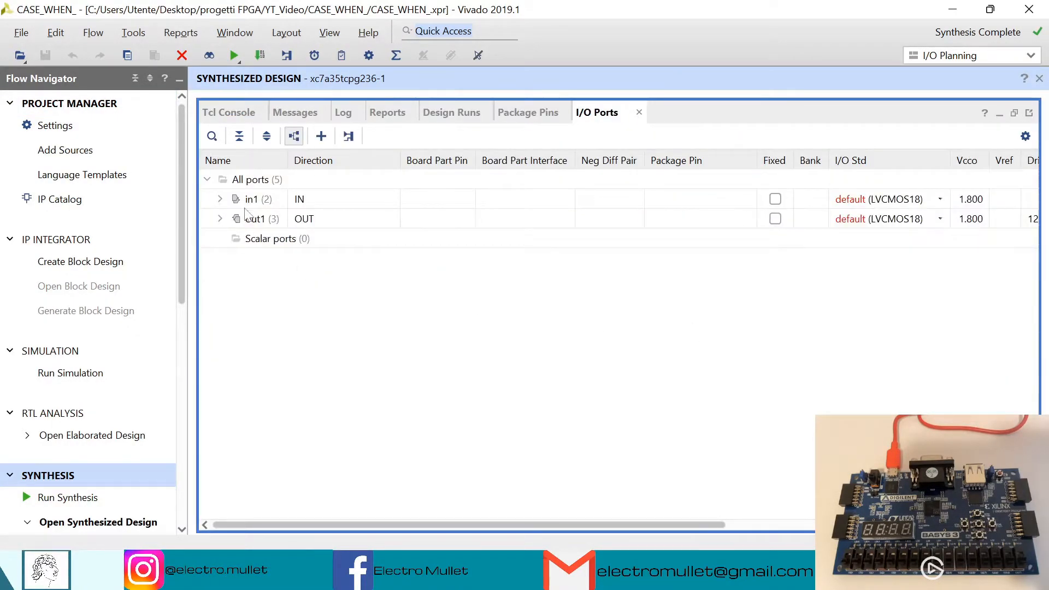
click(220, 198)
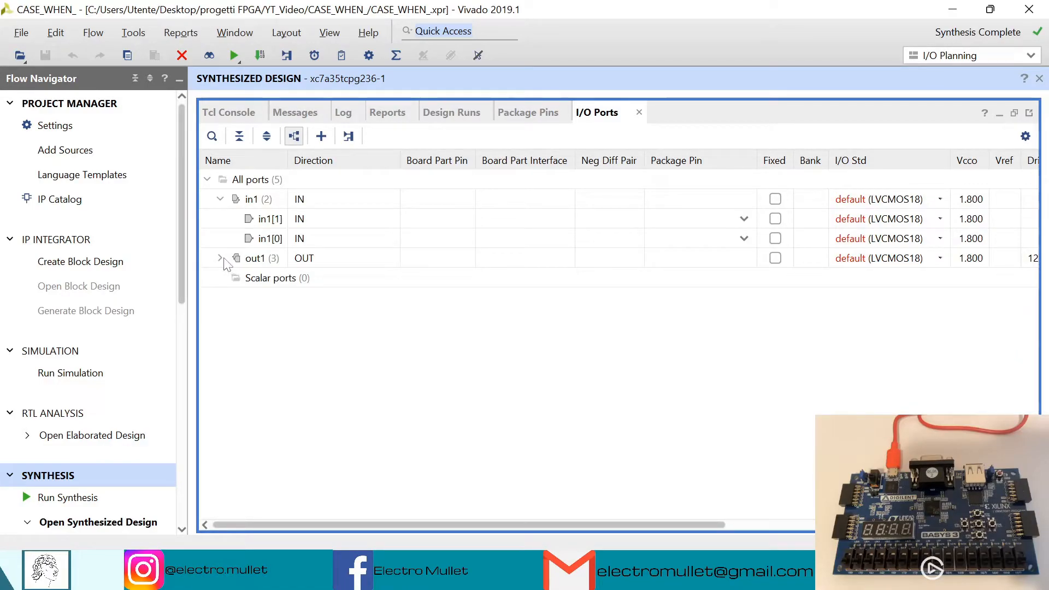
click(220, 258)
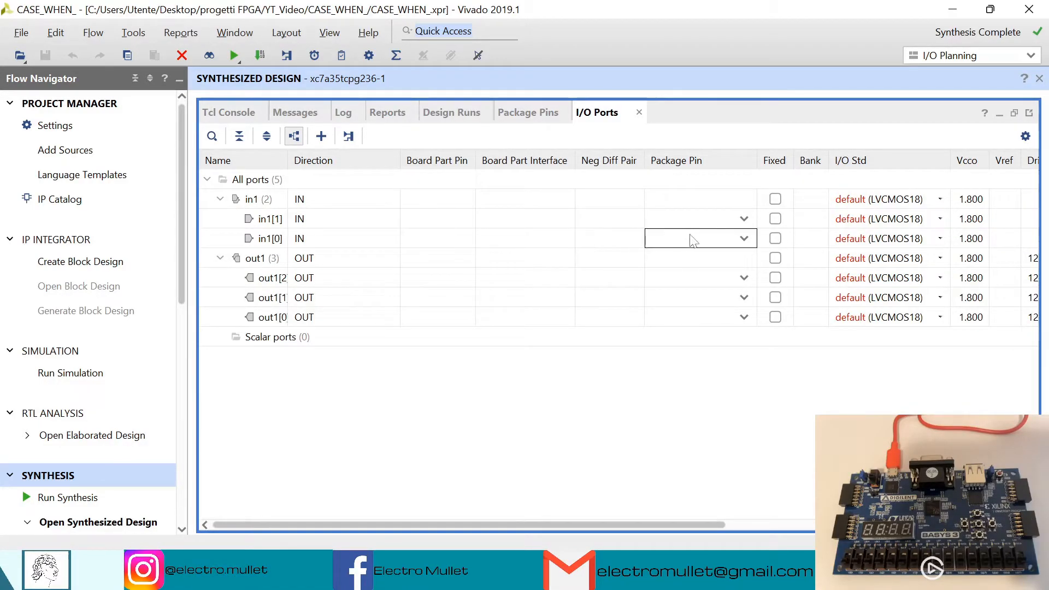
click(742, 238)
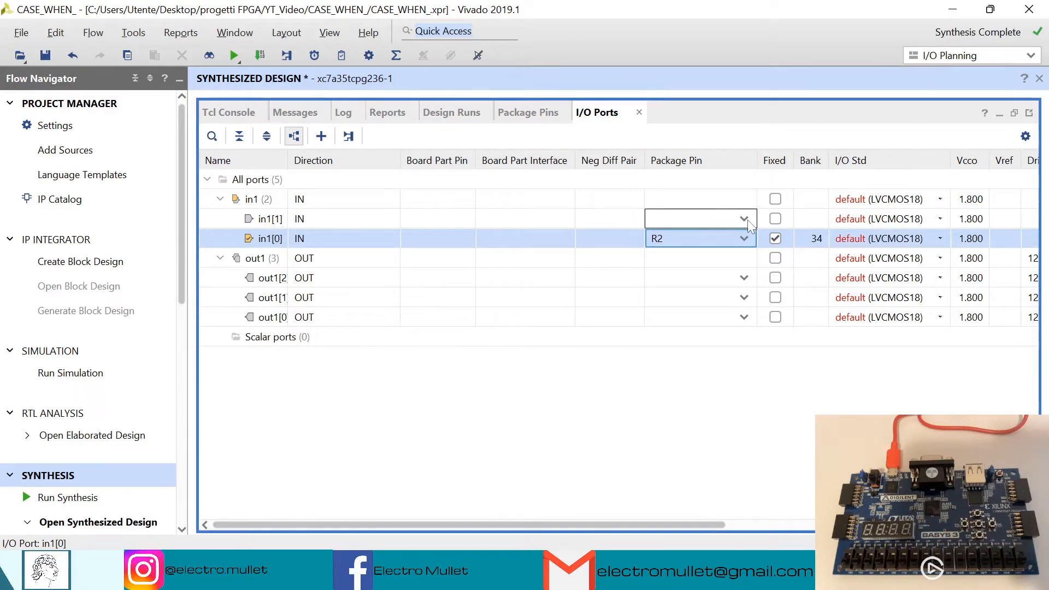
click(743, 219)
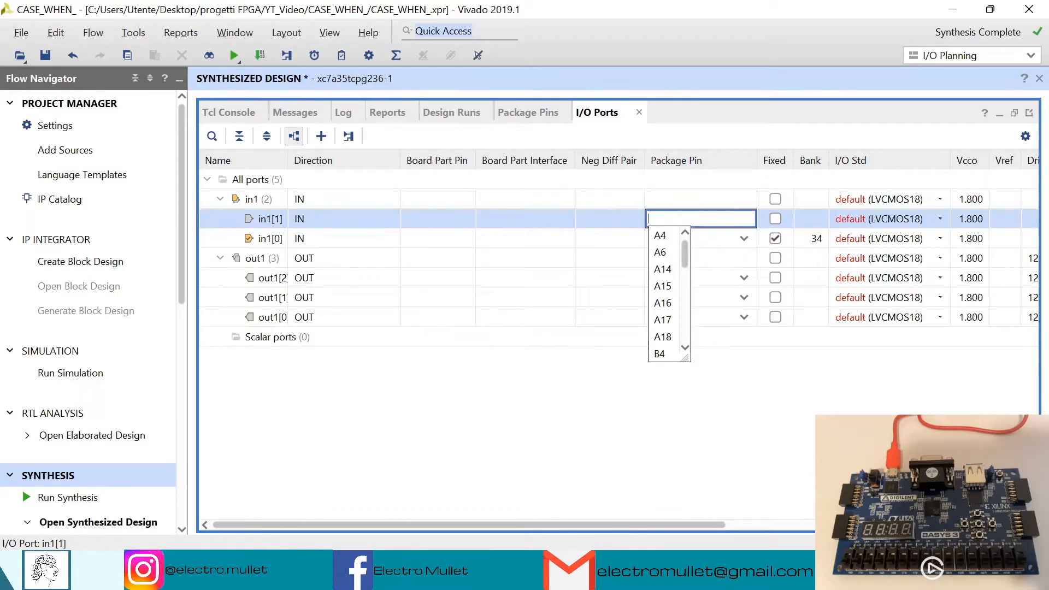
text(t1)
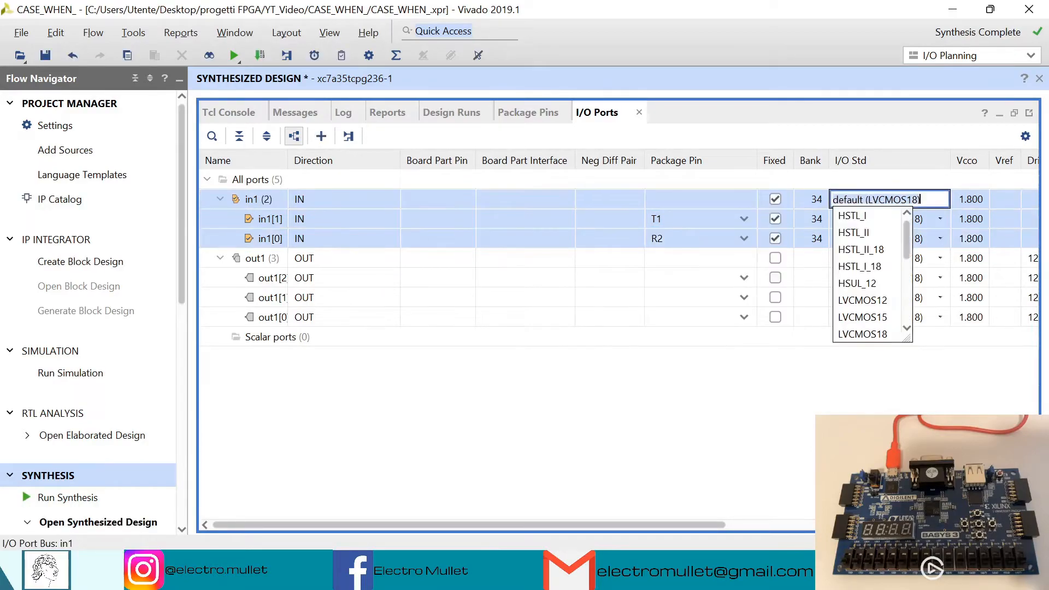
scroll(down, 3)
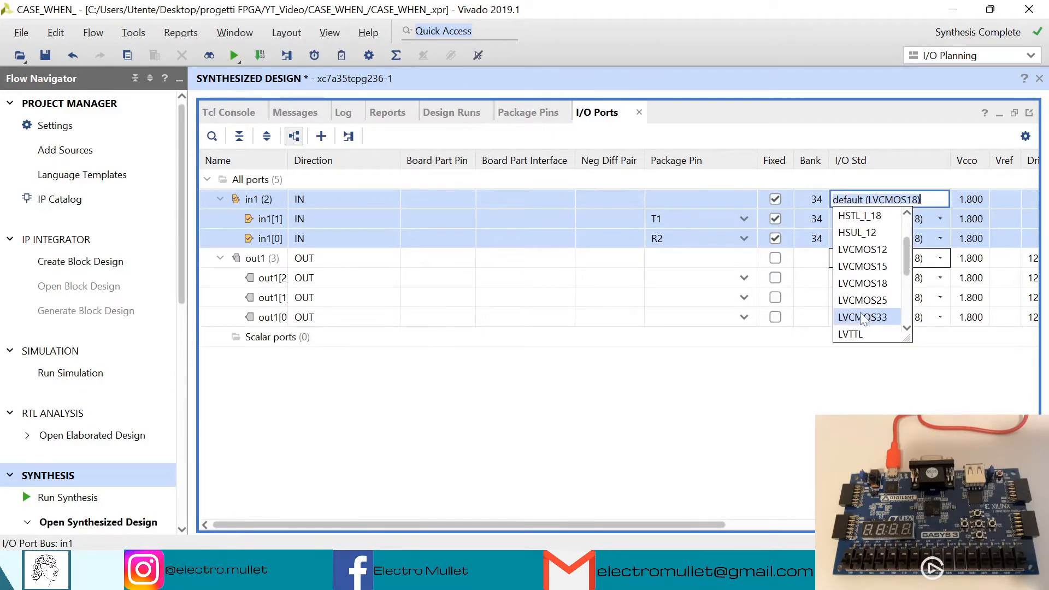
click(862, 317)
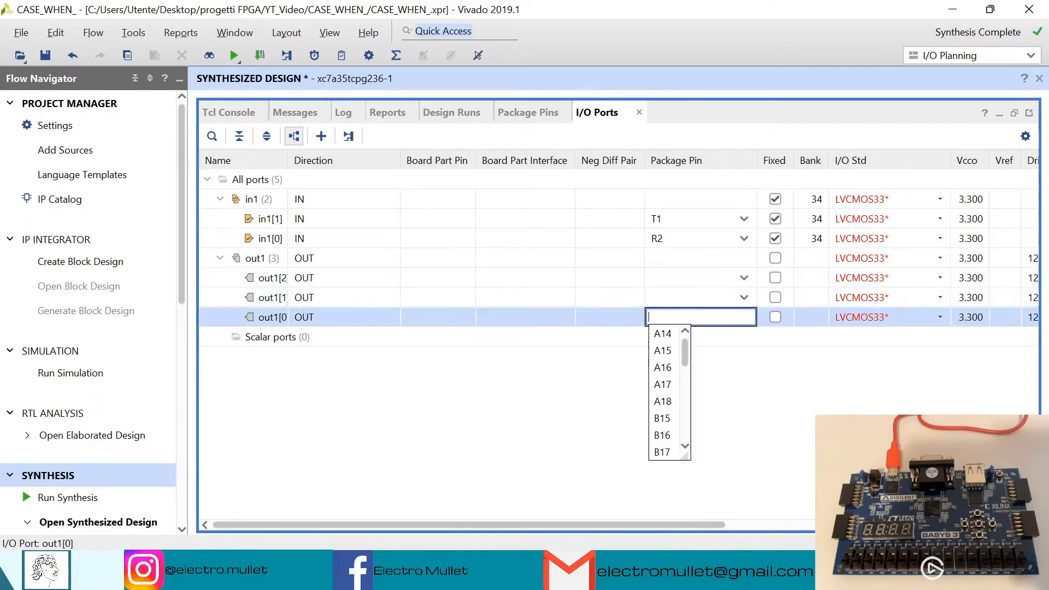
- Assign out1[0] to pin L1, out1[1] to P1 and out1[2] to N3
text(l1)
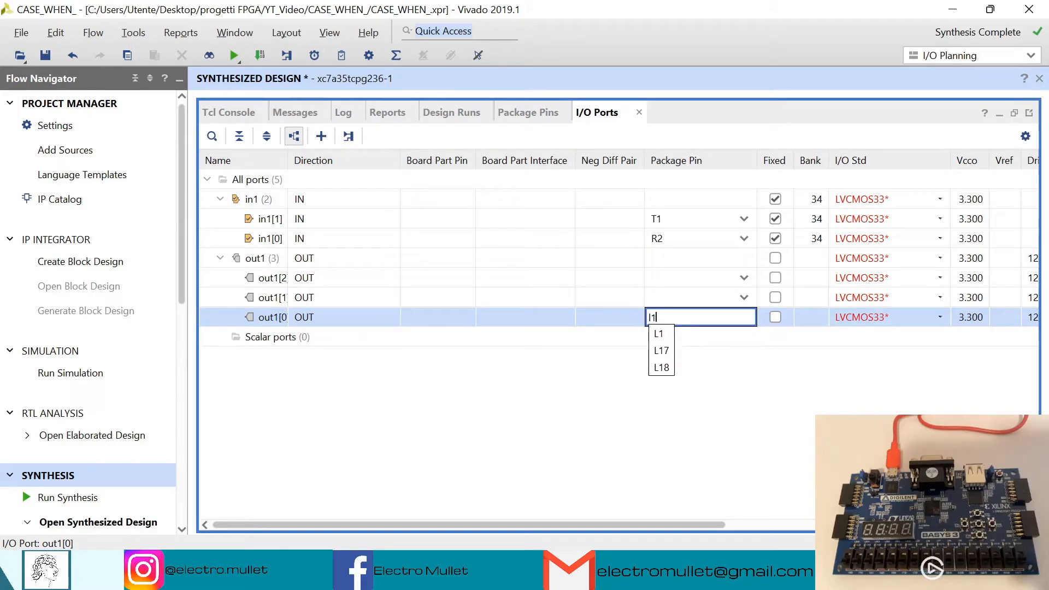
click(659, 334)
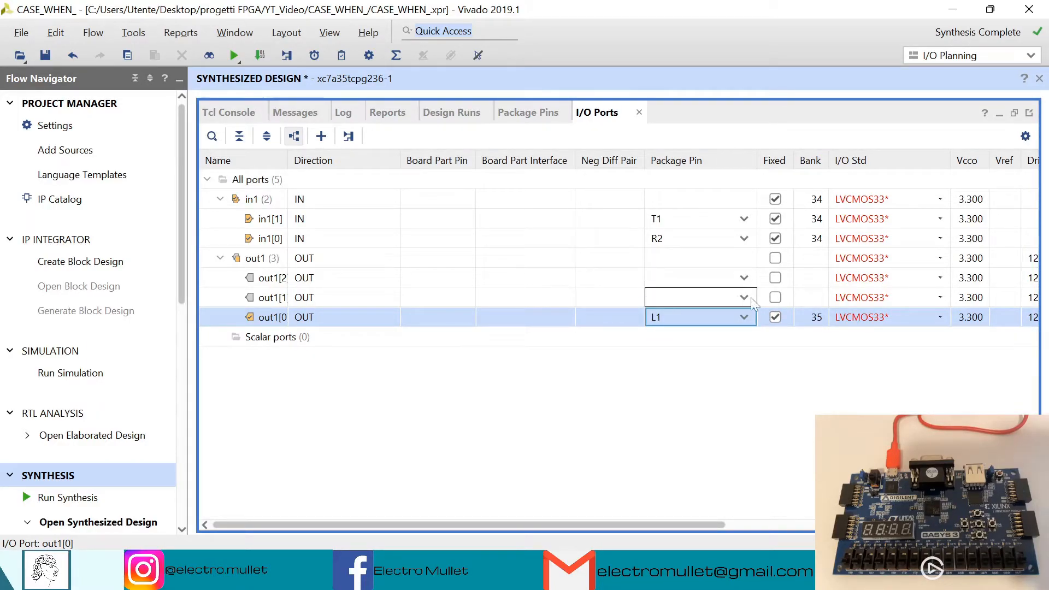
click(743, 297)
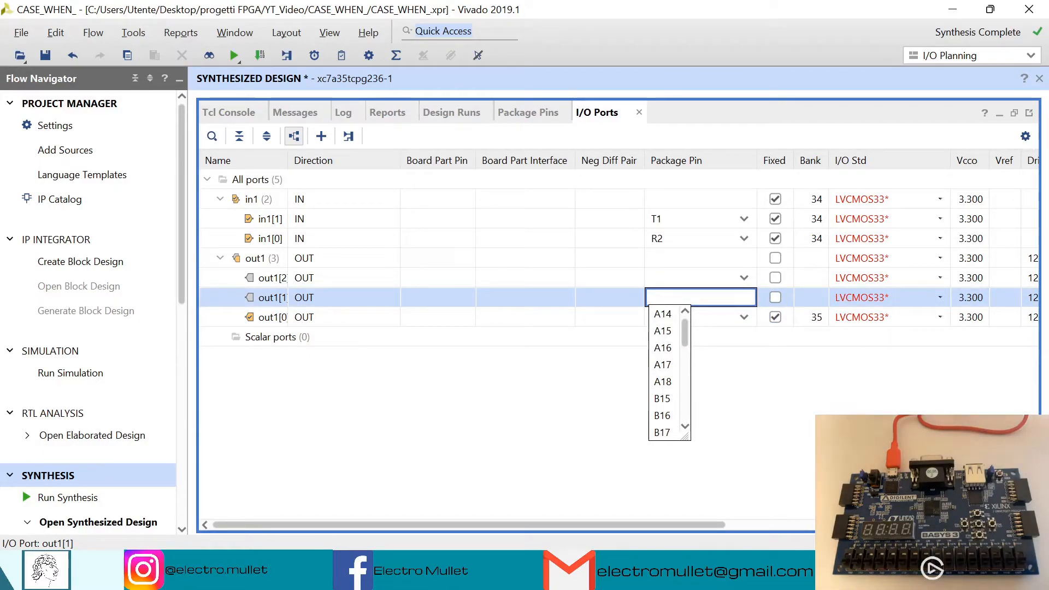
text(p1)
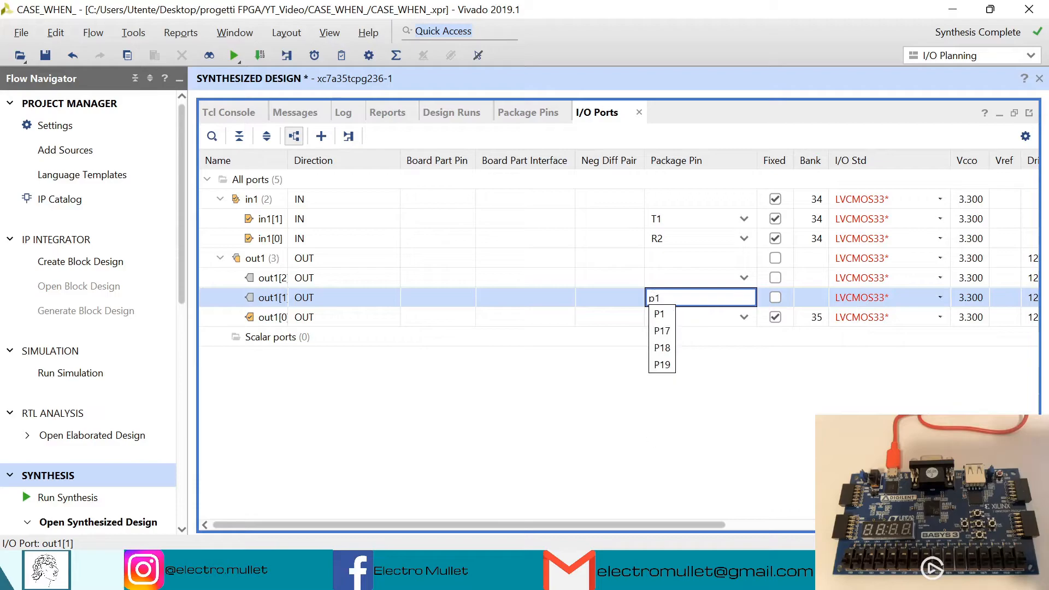
click(699, 277)
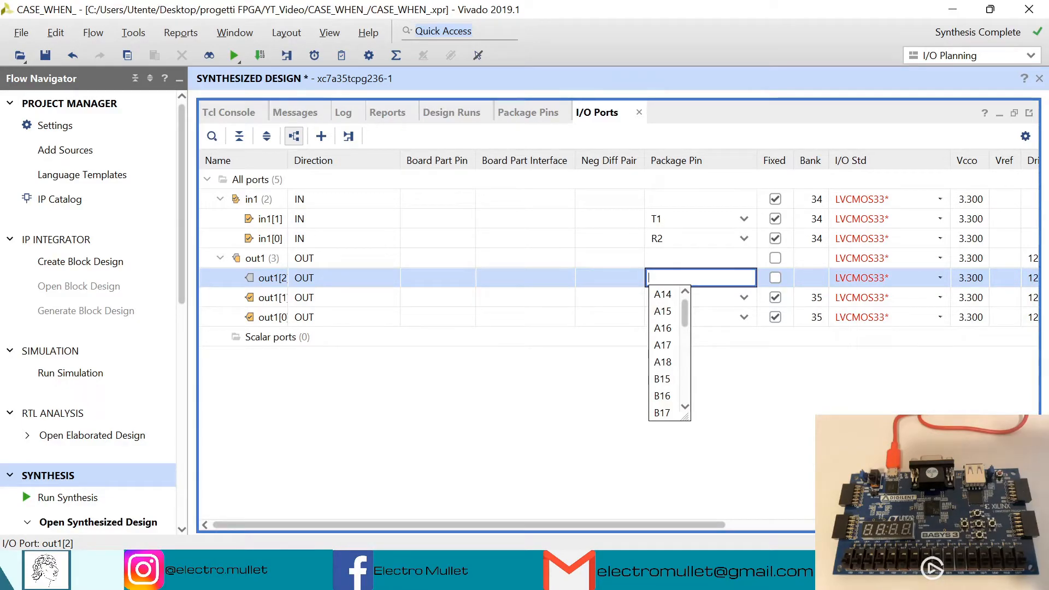
text(n3)
text(constraints)
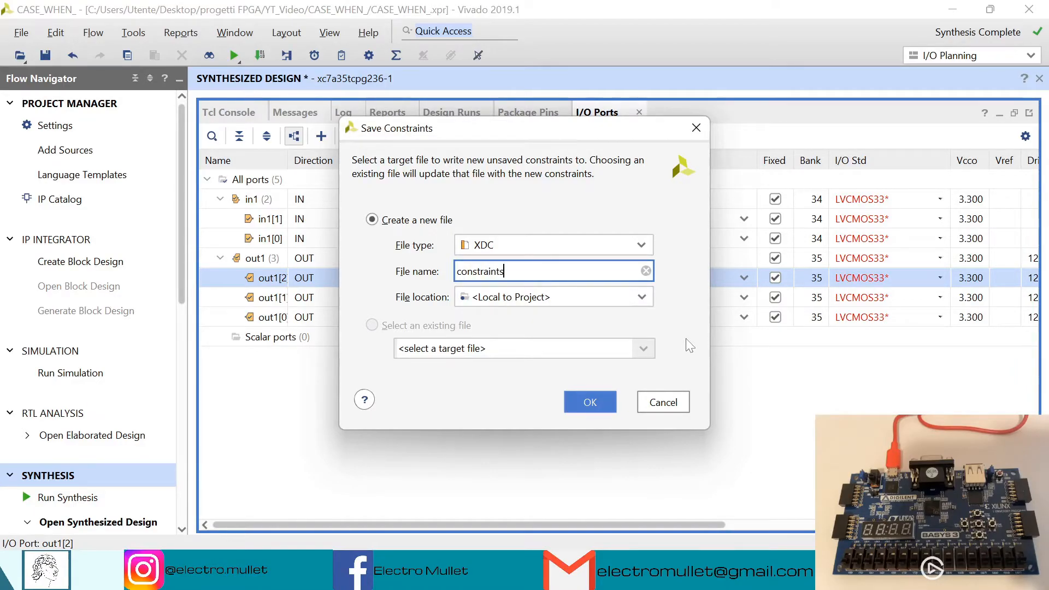
- Save the constraints file, launch bitstream generation with rerun synthesis and implementation, and close the stale design
click(588, 402)
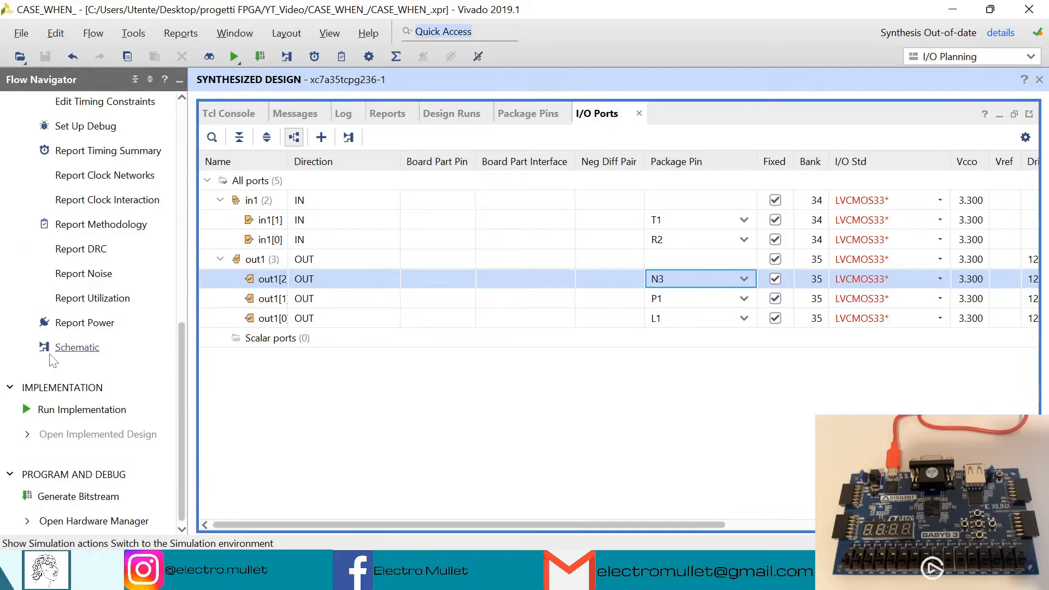
click(79, 496)
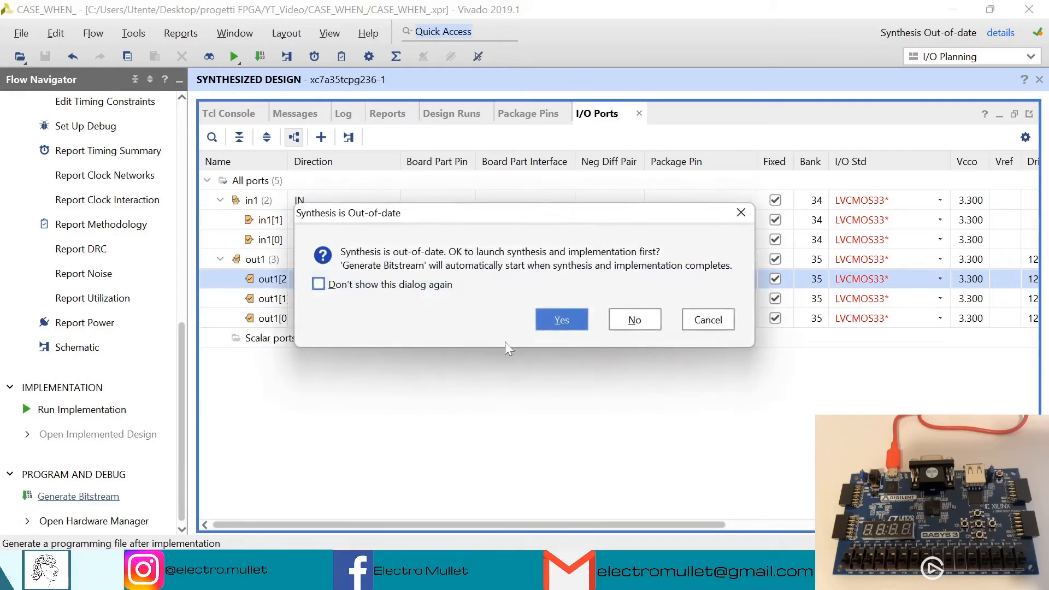
click(561, 319)
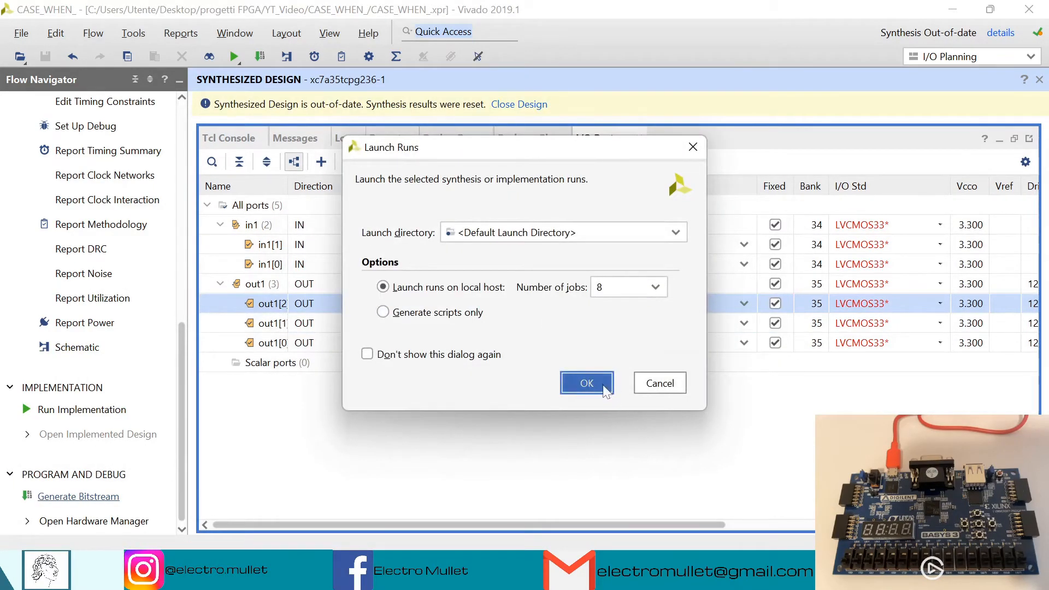
click(586, 382)
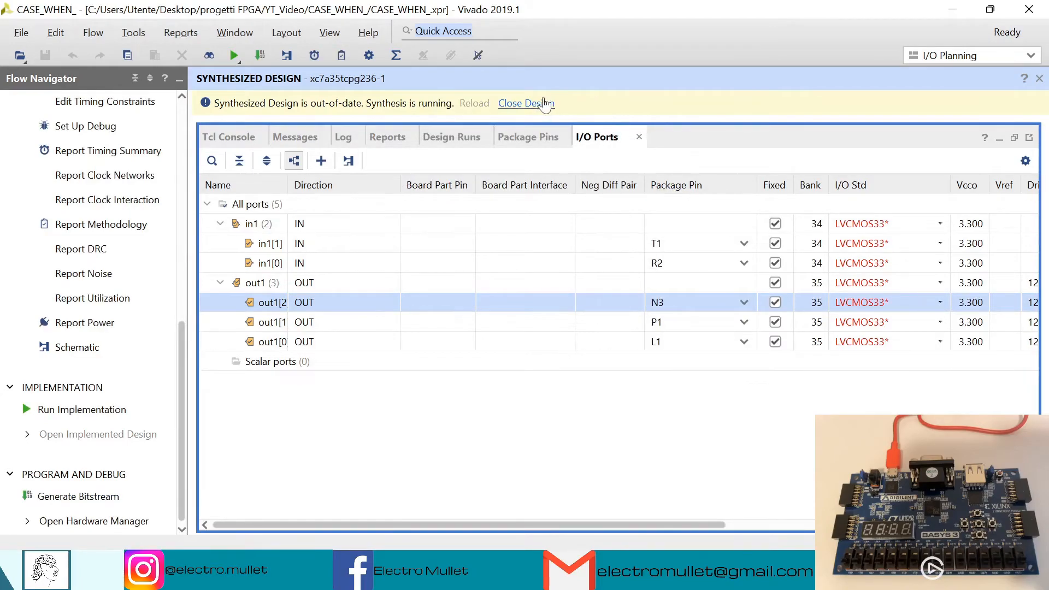
mouse_move(527, 102)
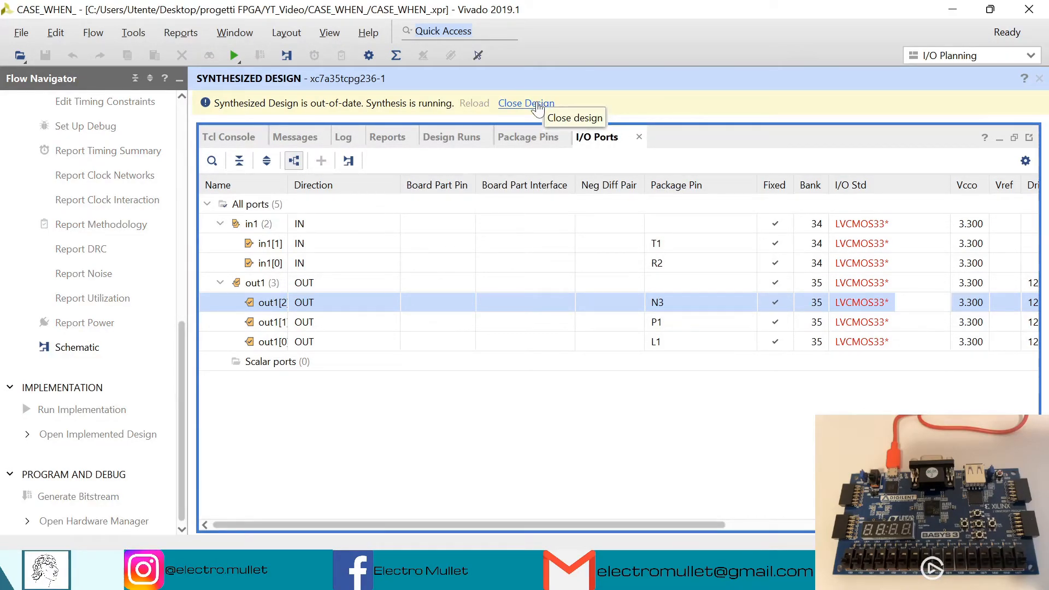
click(526, 103)
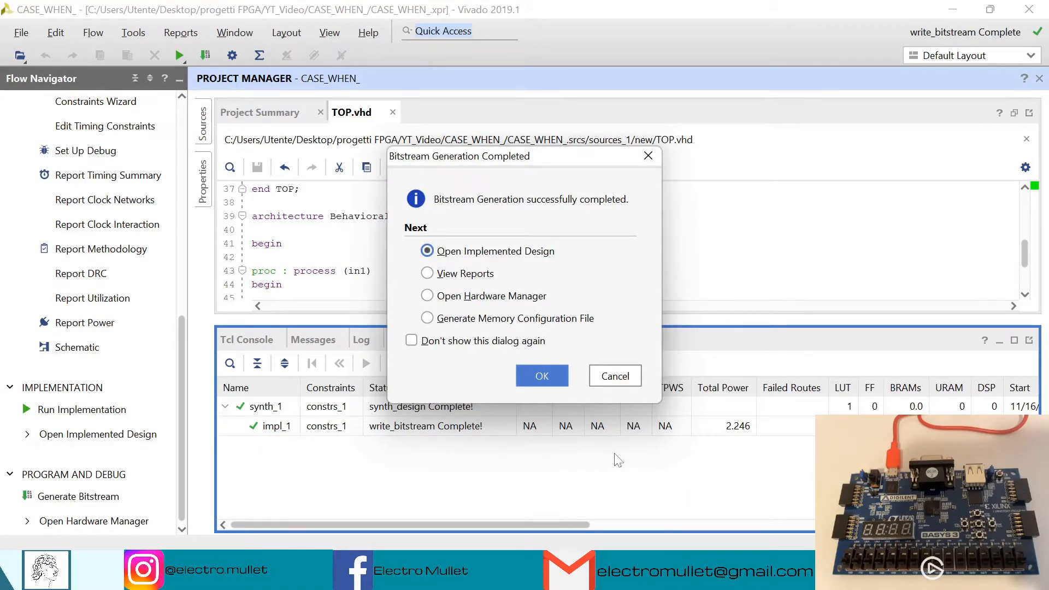
- Bring up the Hardware Manager and auto-connect to the attached Basys3 board
click(427, 296)
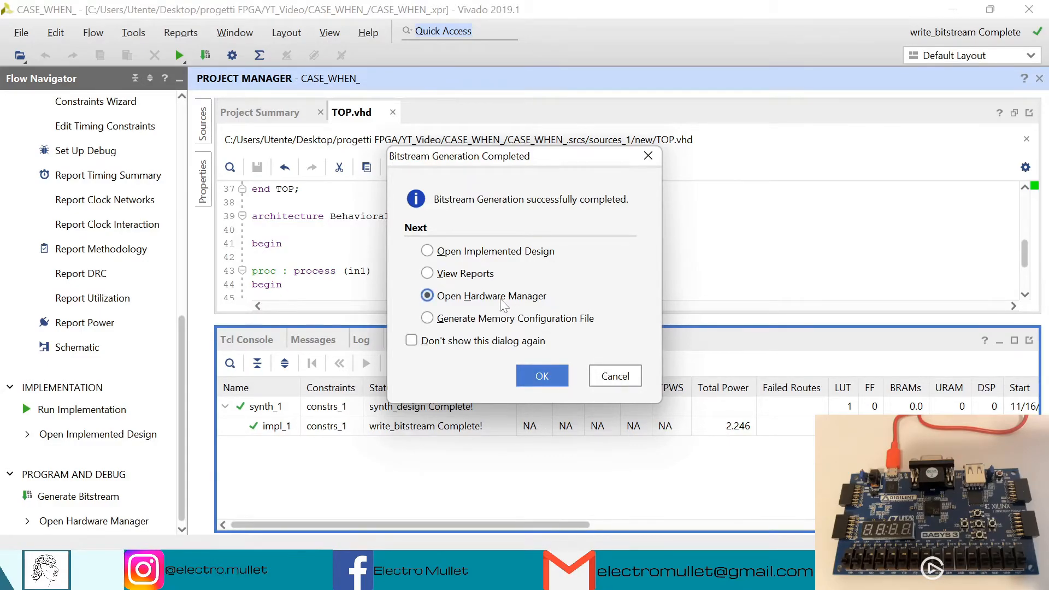
click(542, 374)
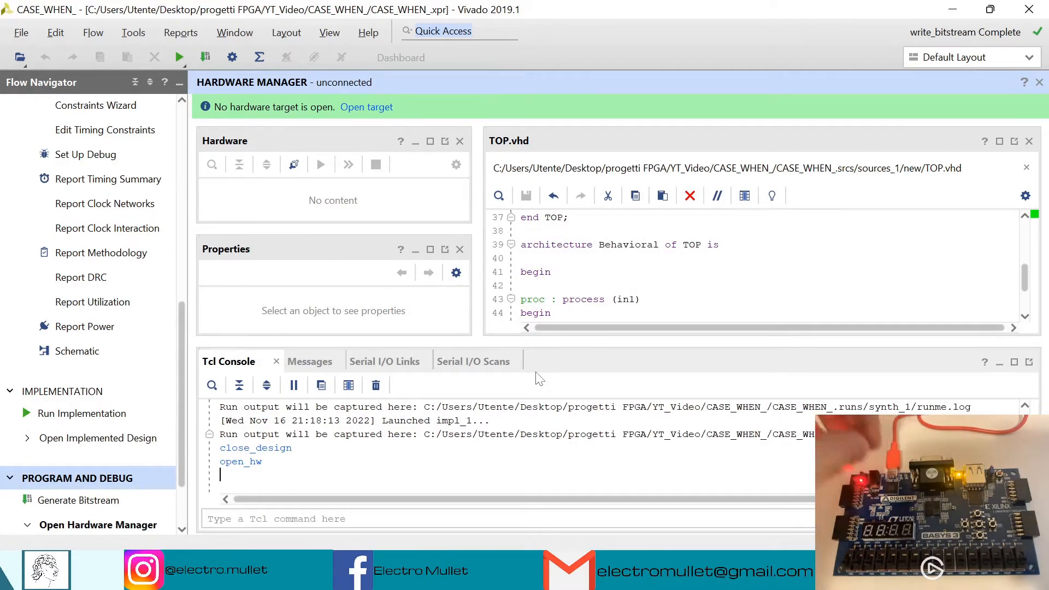
click(366, 107)
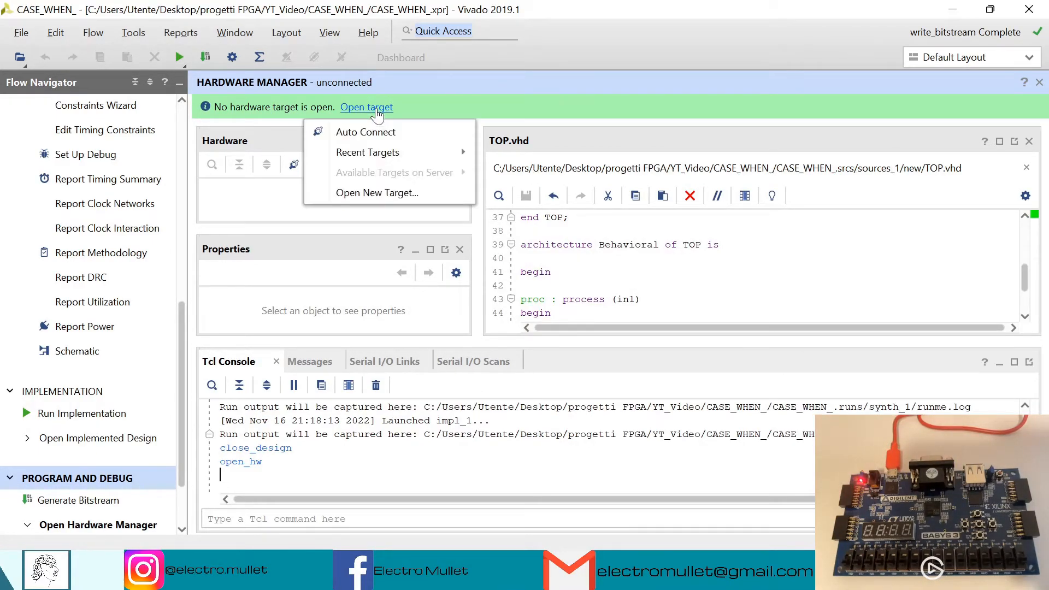
click(366, 133)
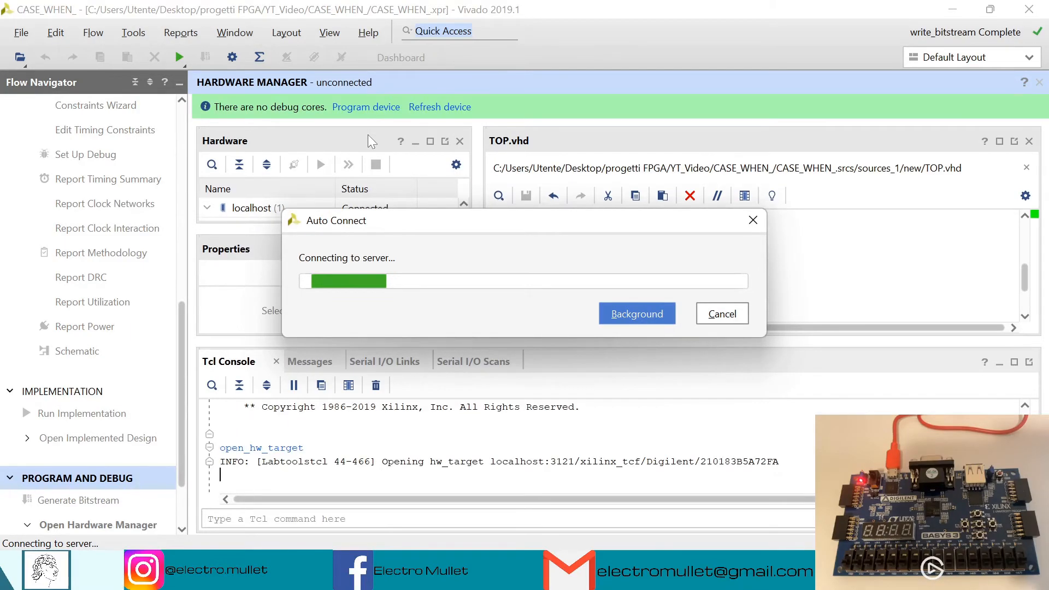
- Program the connected xc7a35t device with the TOP.bit bitstream
click(366, 107)
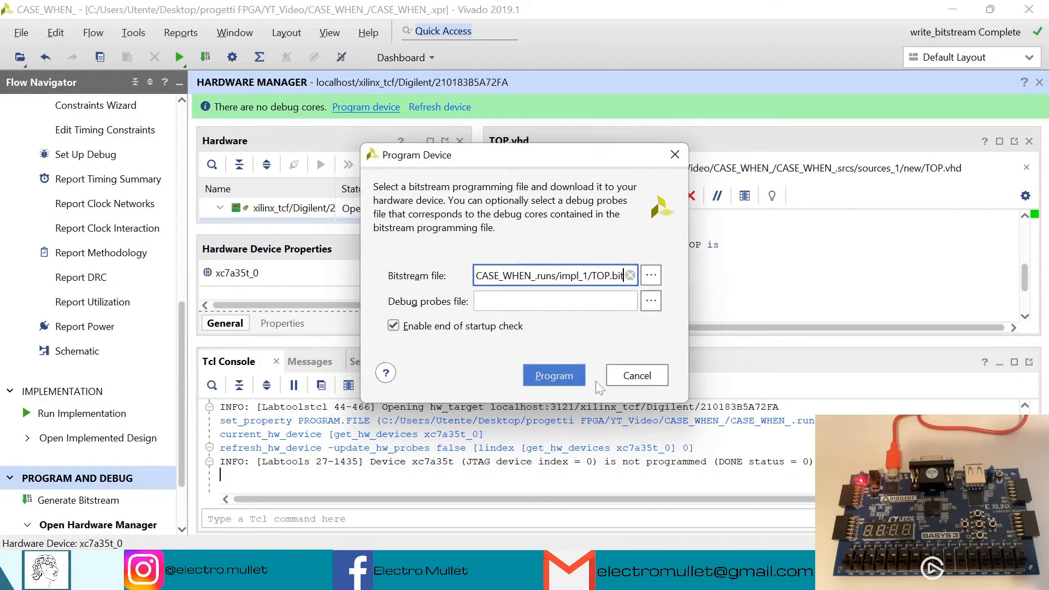
click(553, 375)
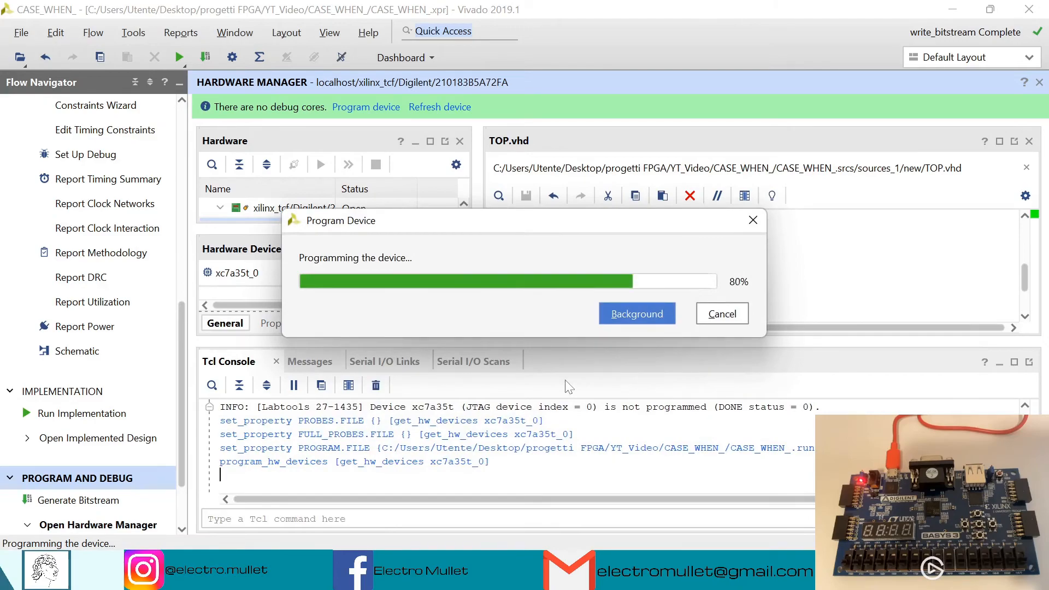